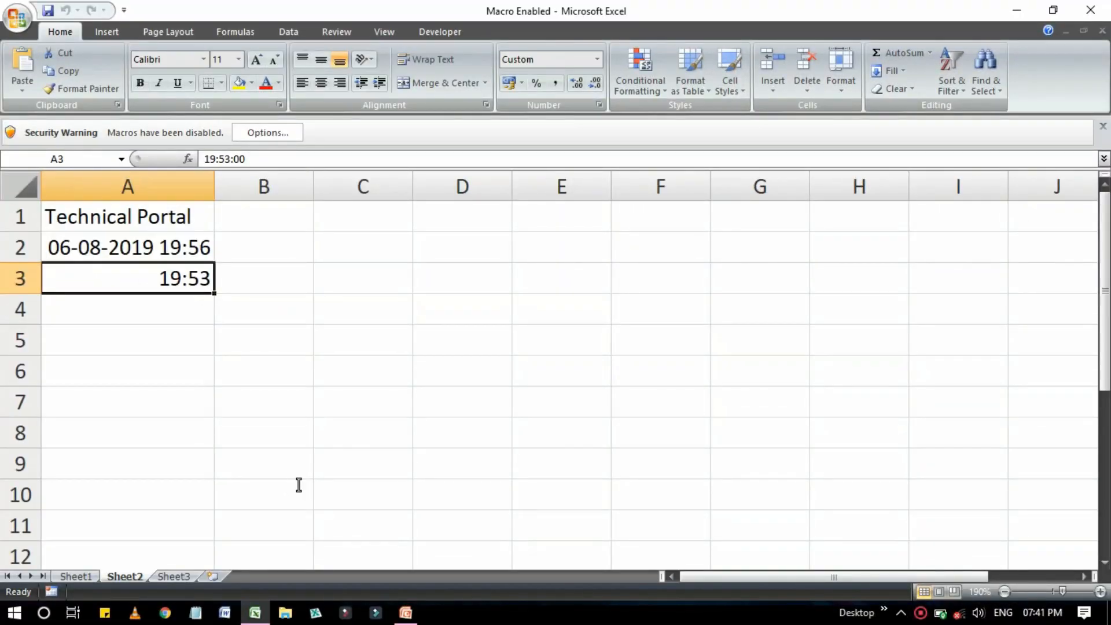
mouse_move(304, 484)
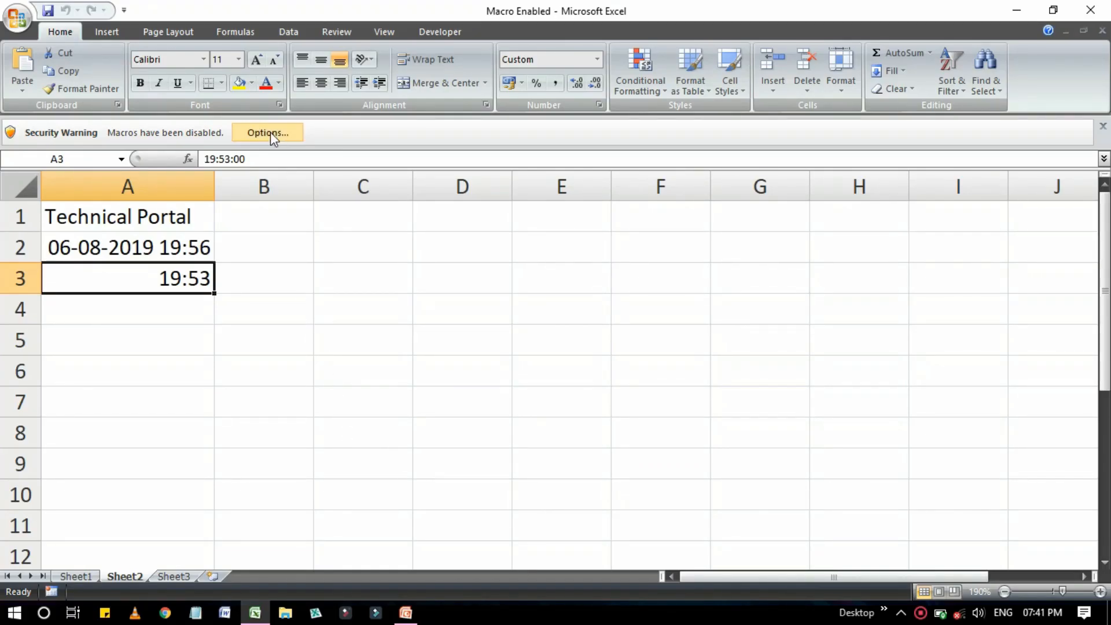
Step: Enable the workbook's disabled macro content through the Security Warning options
left_click(267, 132)
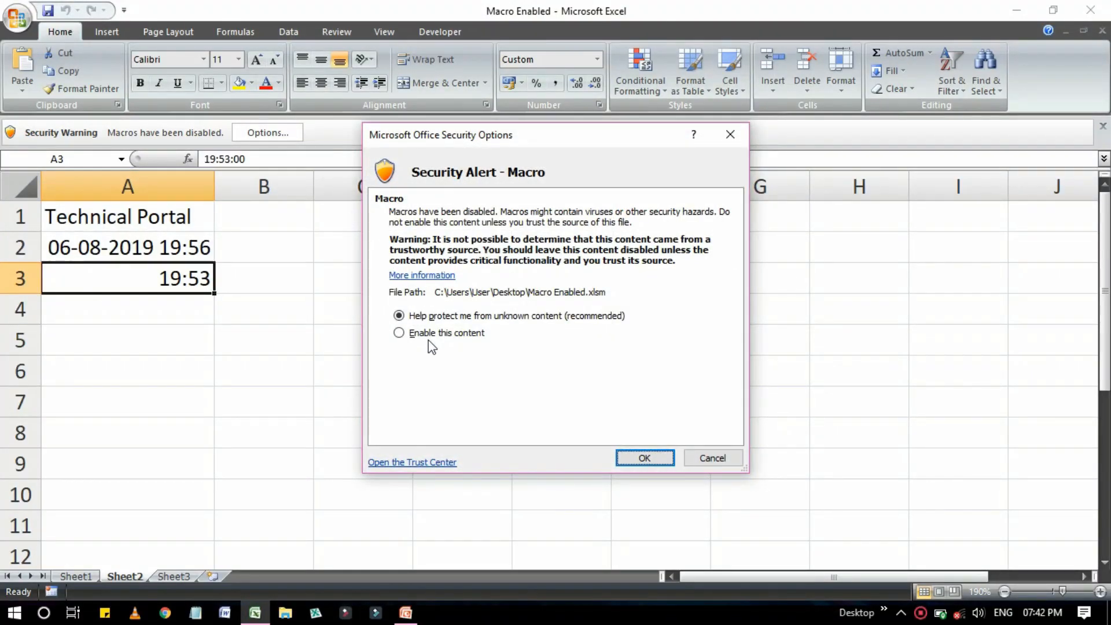
left_click(642, 458)
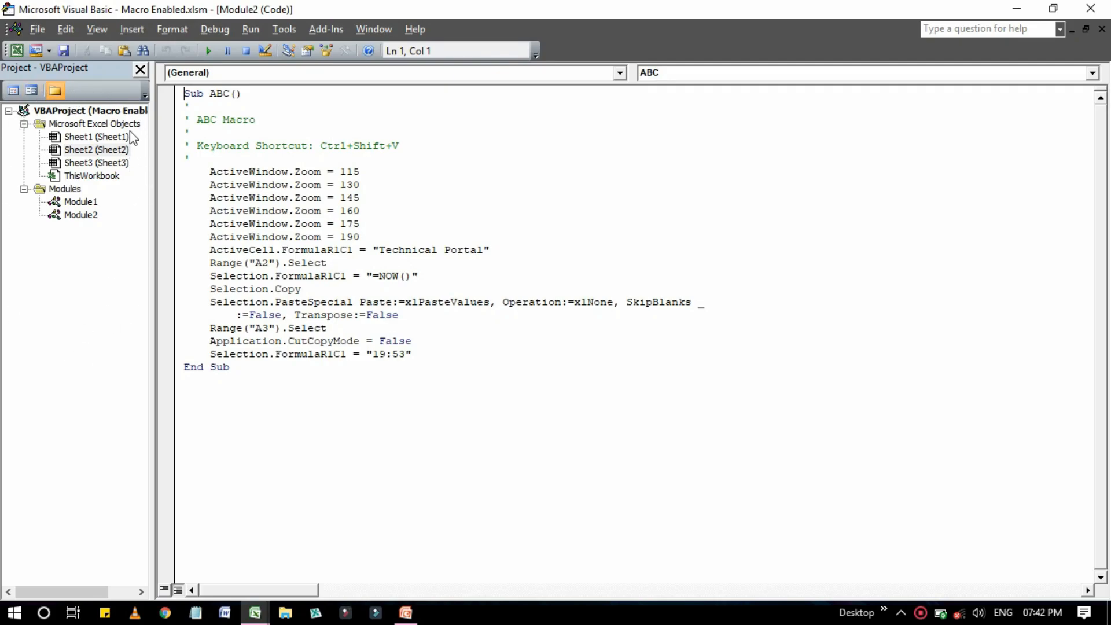
left_click(96, 149)
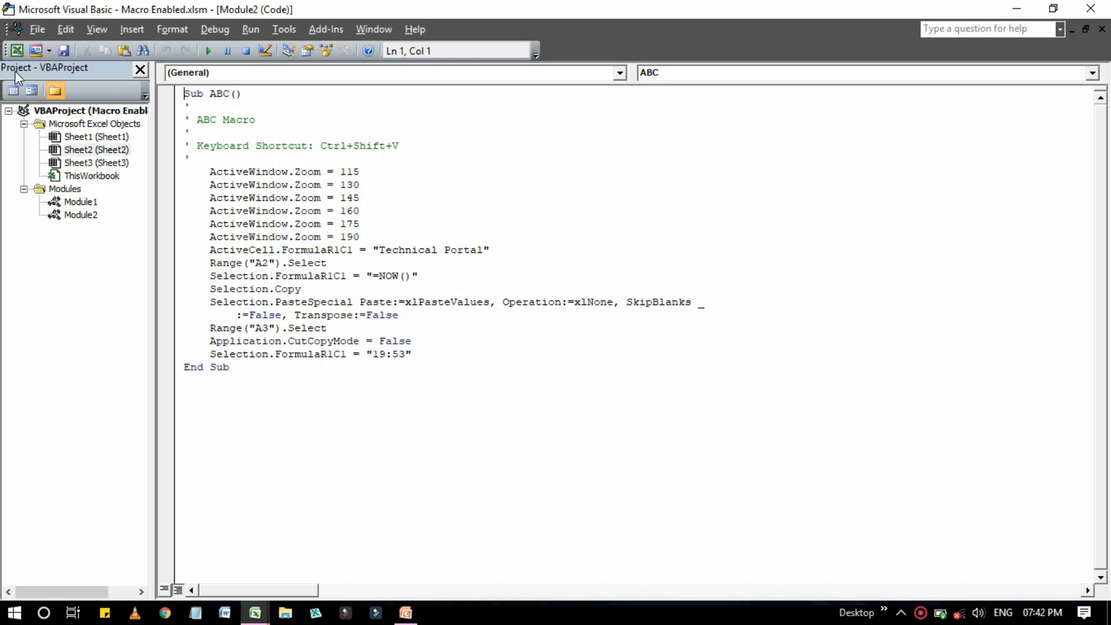
mouse_move(18, 77)
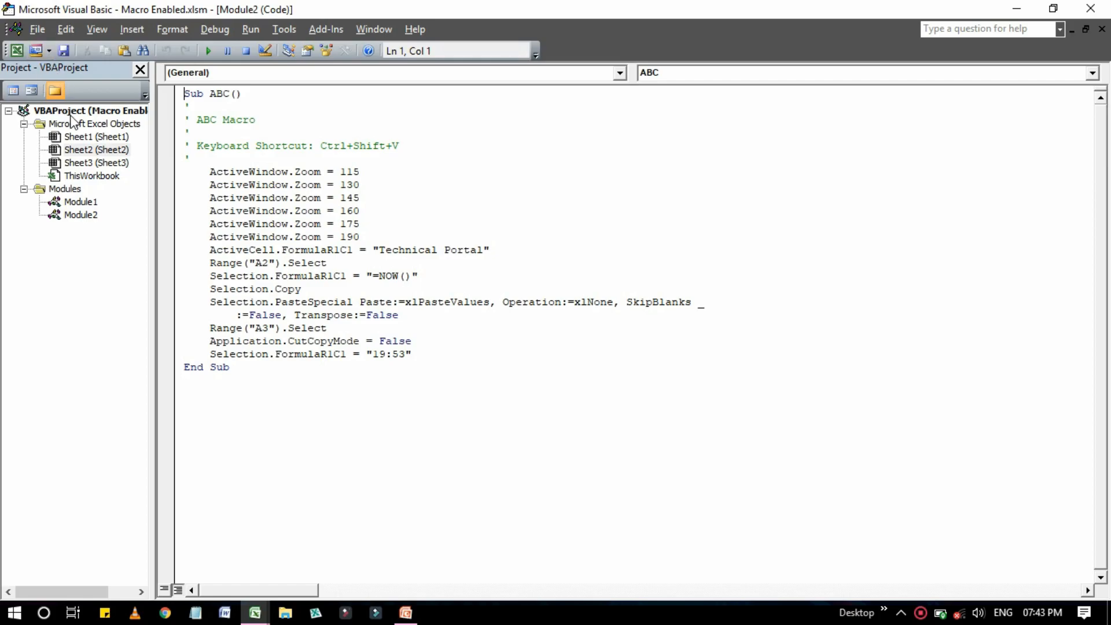
left_click(24, 123)
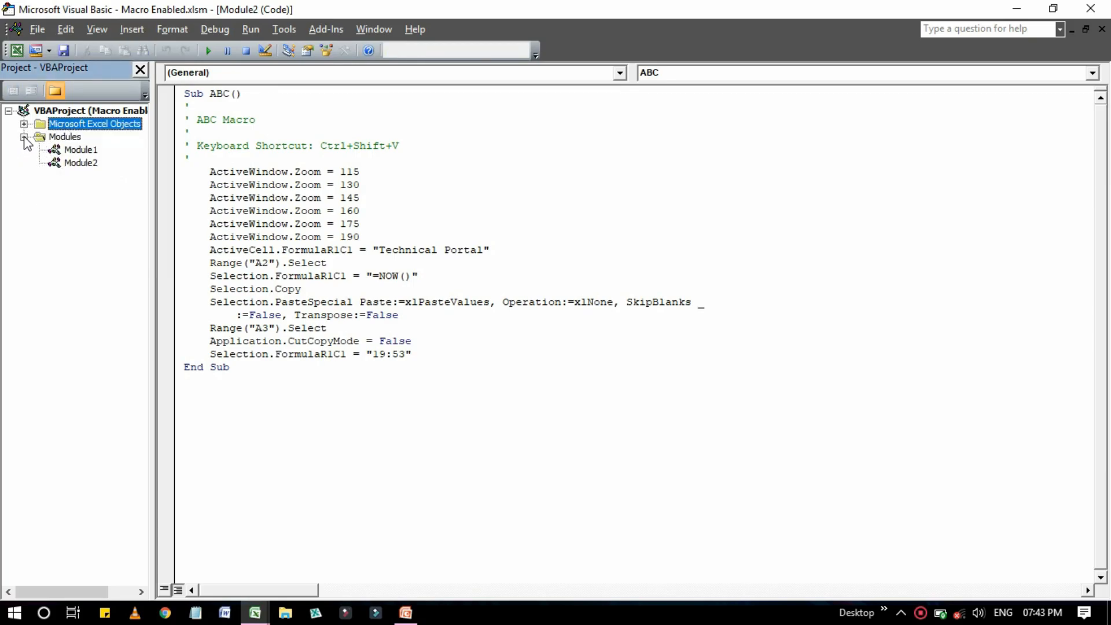
left_click(23, 137)
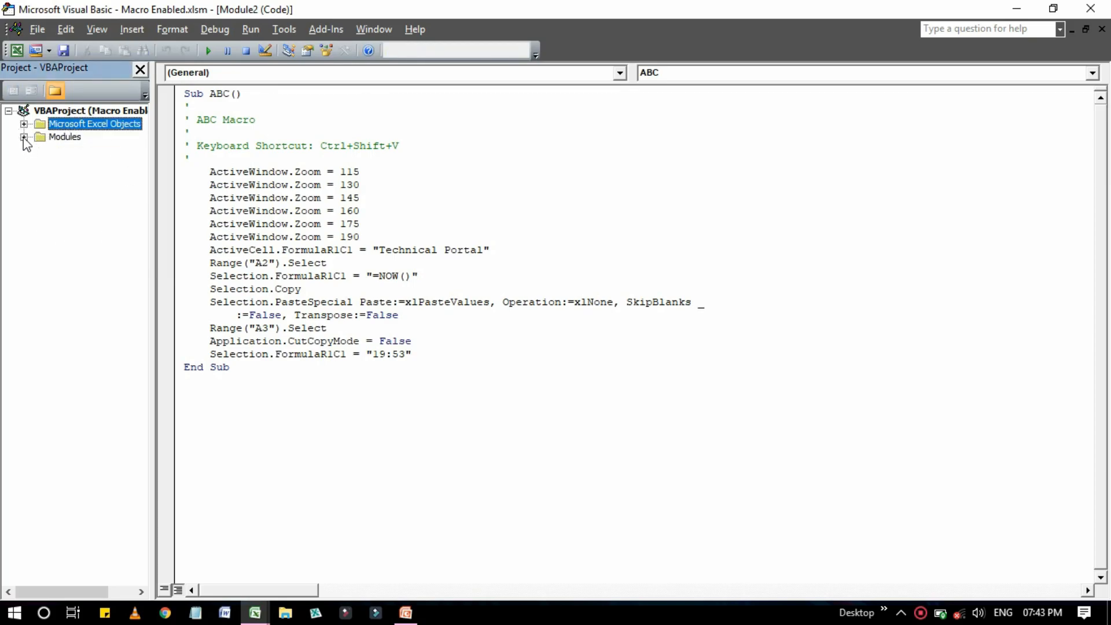
left_click(23, 123)
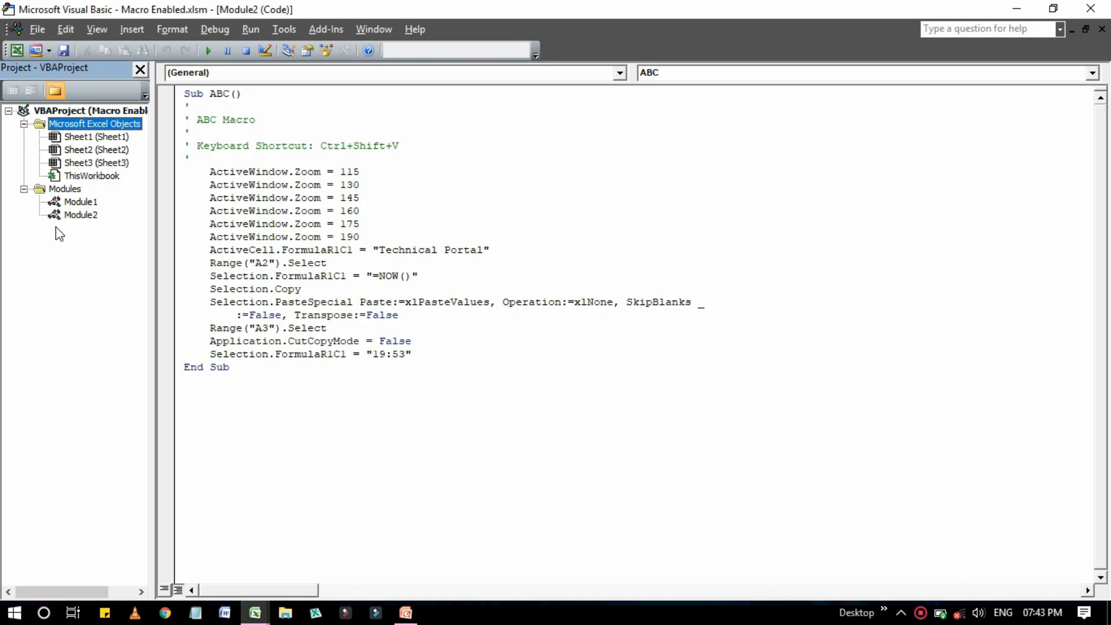
mouse_move(23, 198)
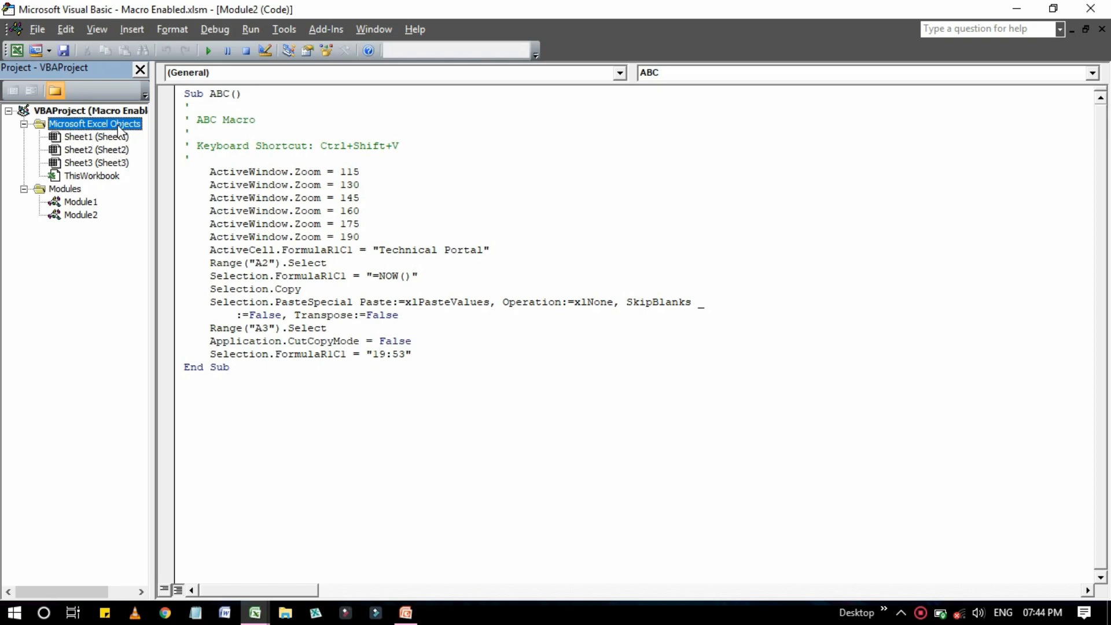
mouse_move(117, 131)
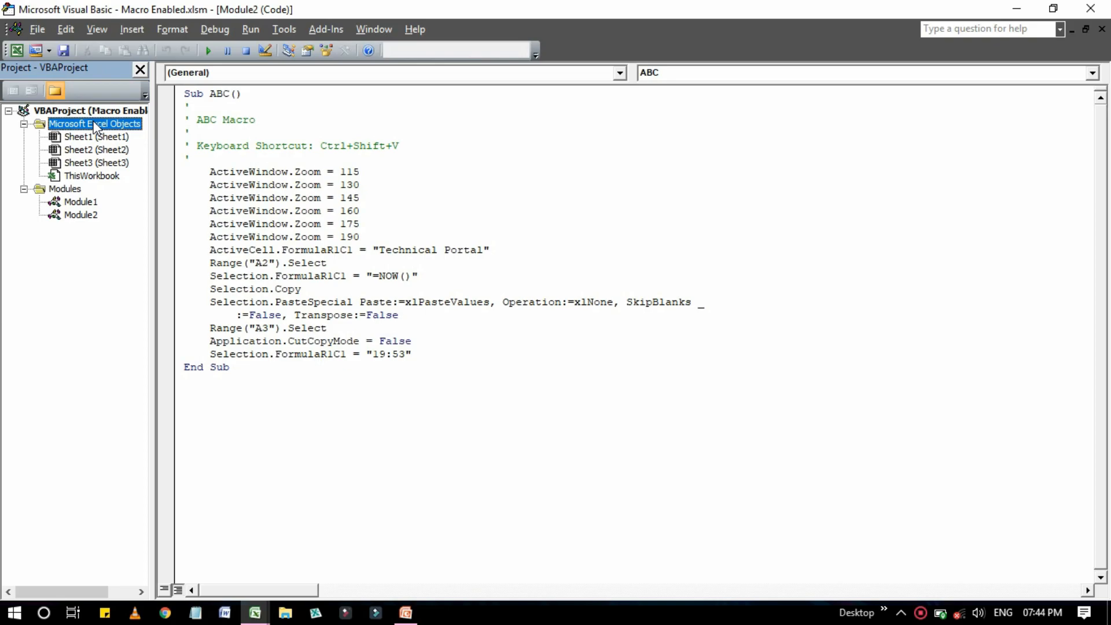
left_click(93, 175)
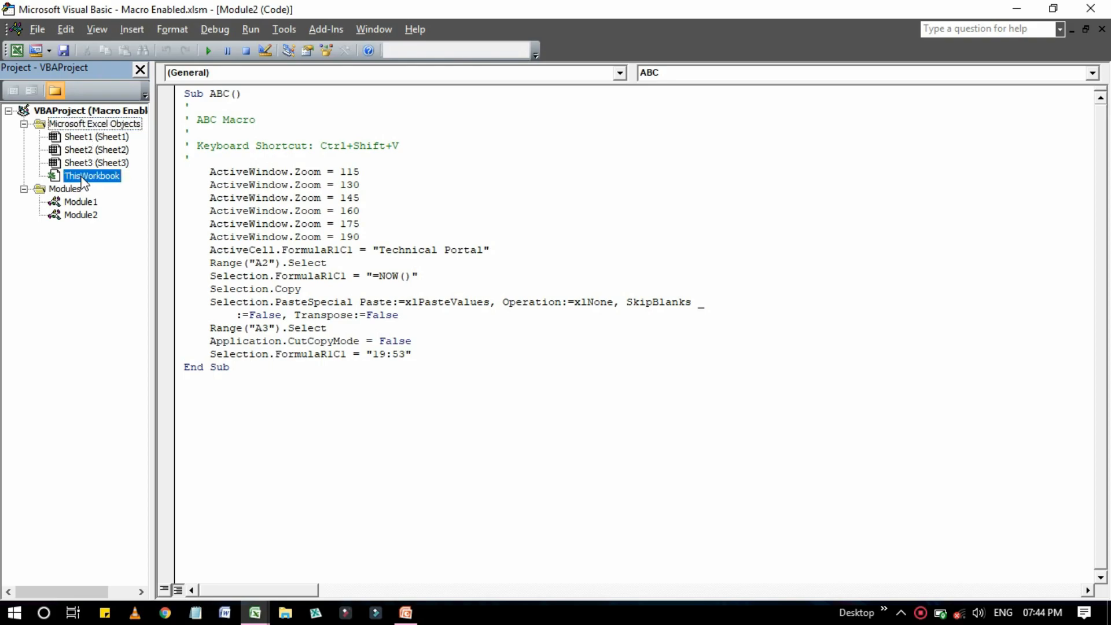
mouse_move(116, 187)
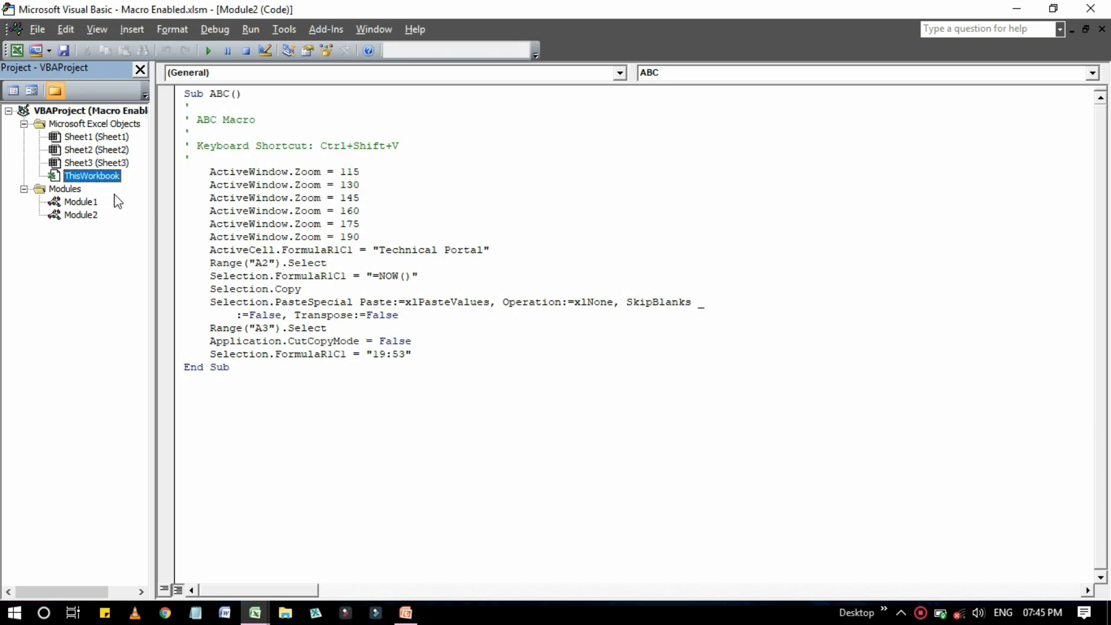
left_click(64, 189)
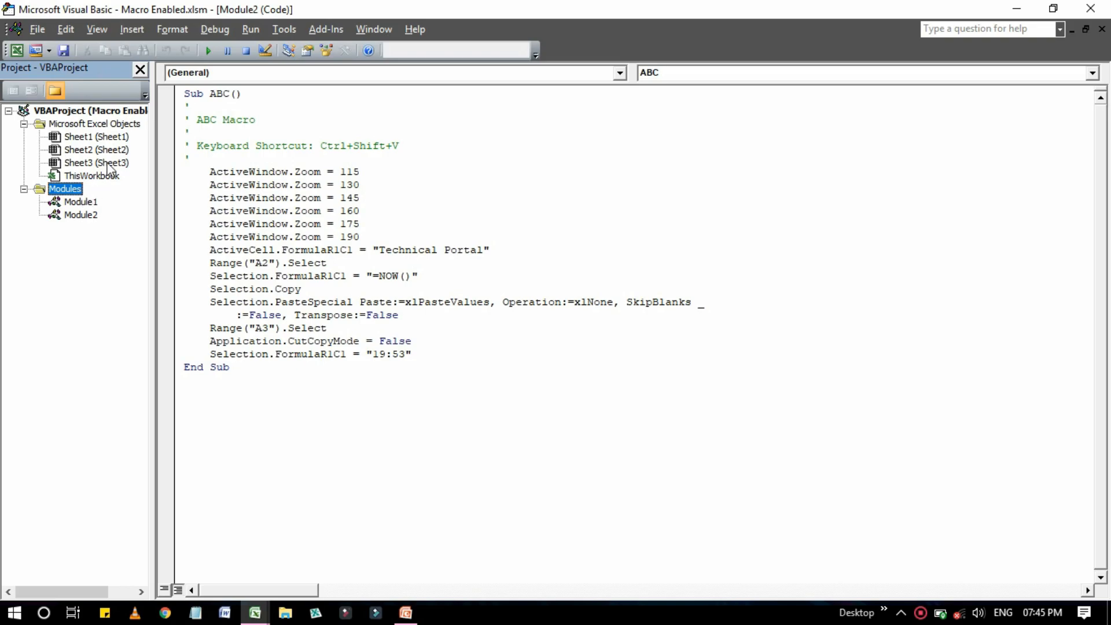
mouse_move(110, 164)
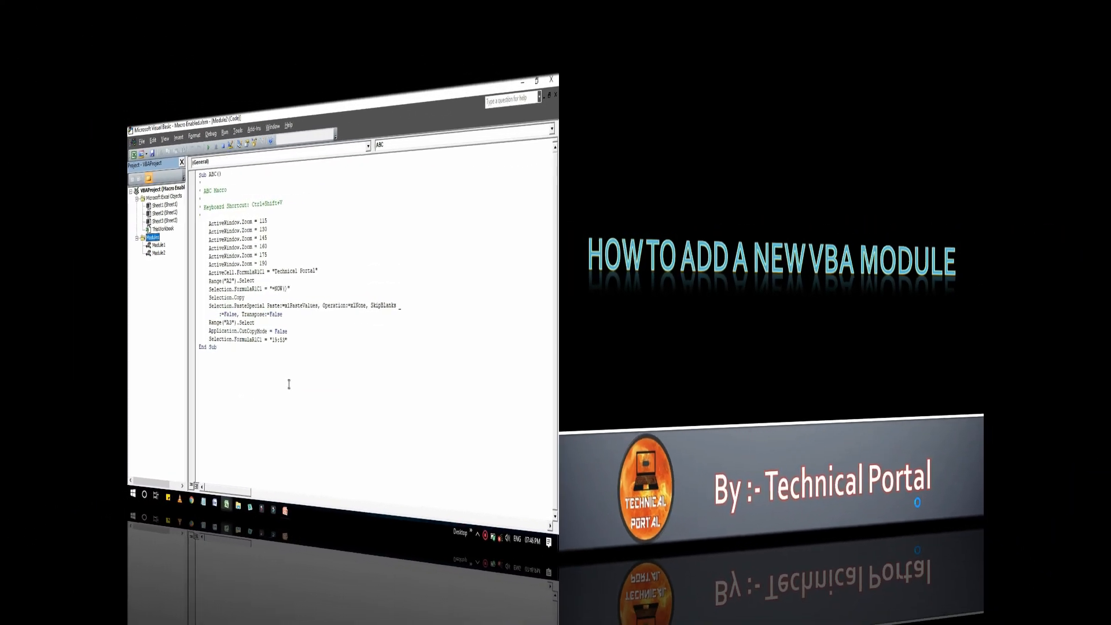
left_click(535, 81)
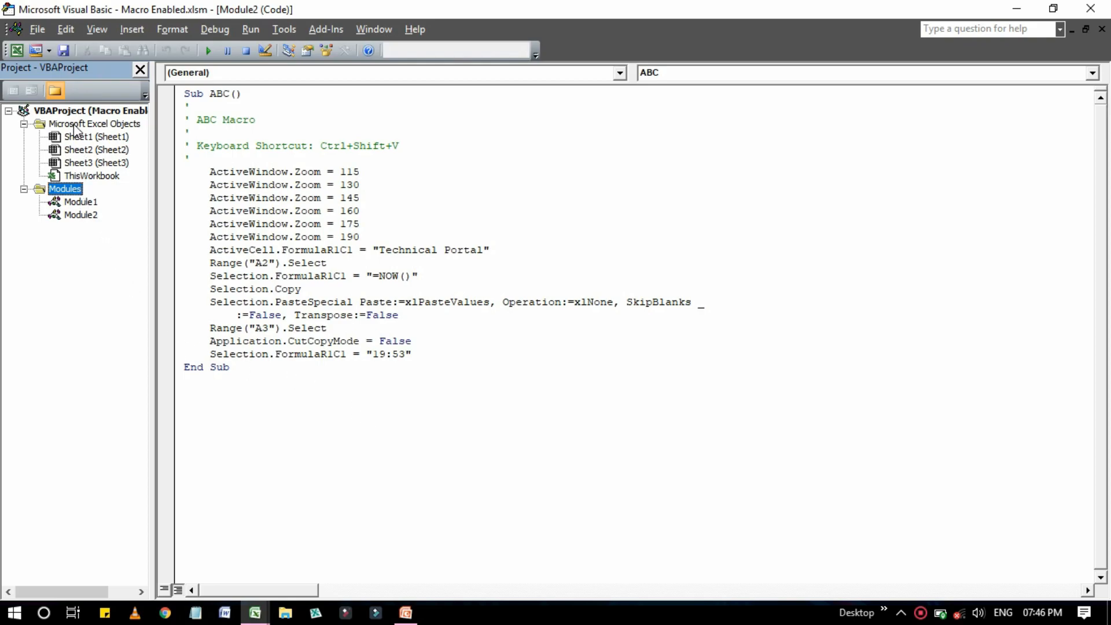
mouse_move(131, 29)
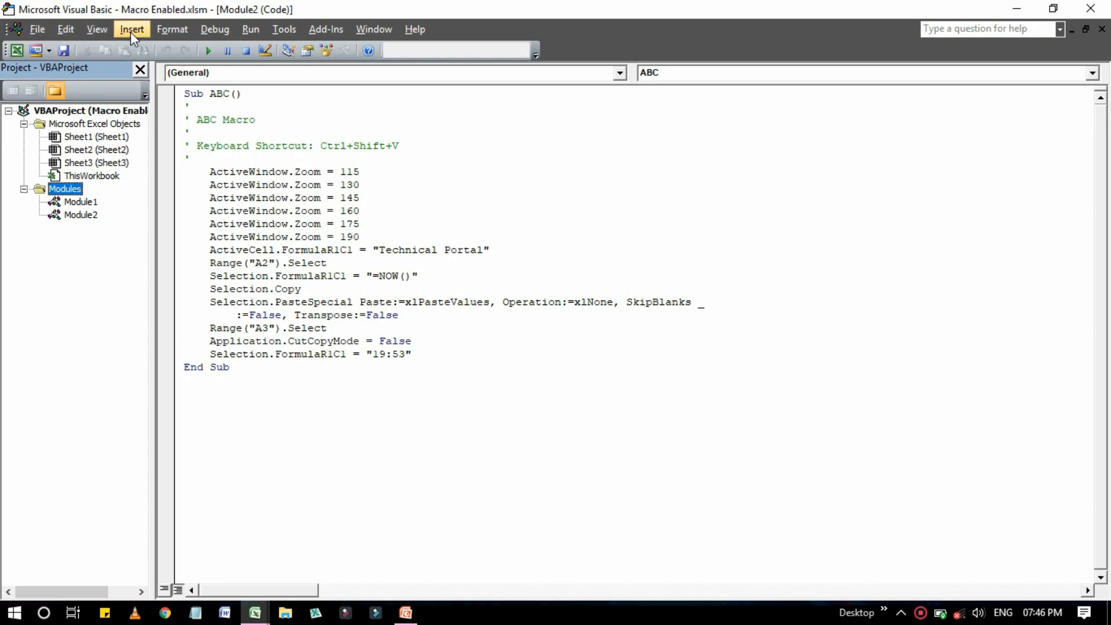
Step: Add a new empty Module3 via Insert > Module, then view Sheet1's context menu
left_click(131, 29)
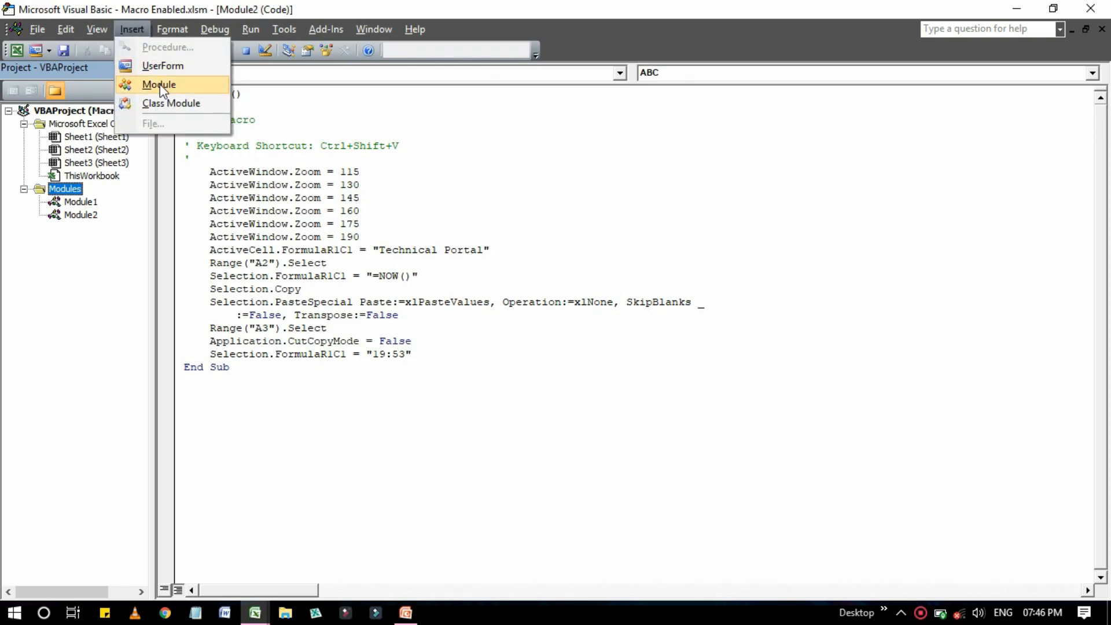
left_click(158, 84)
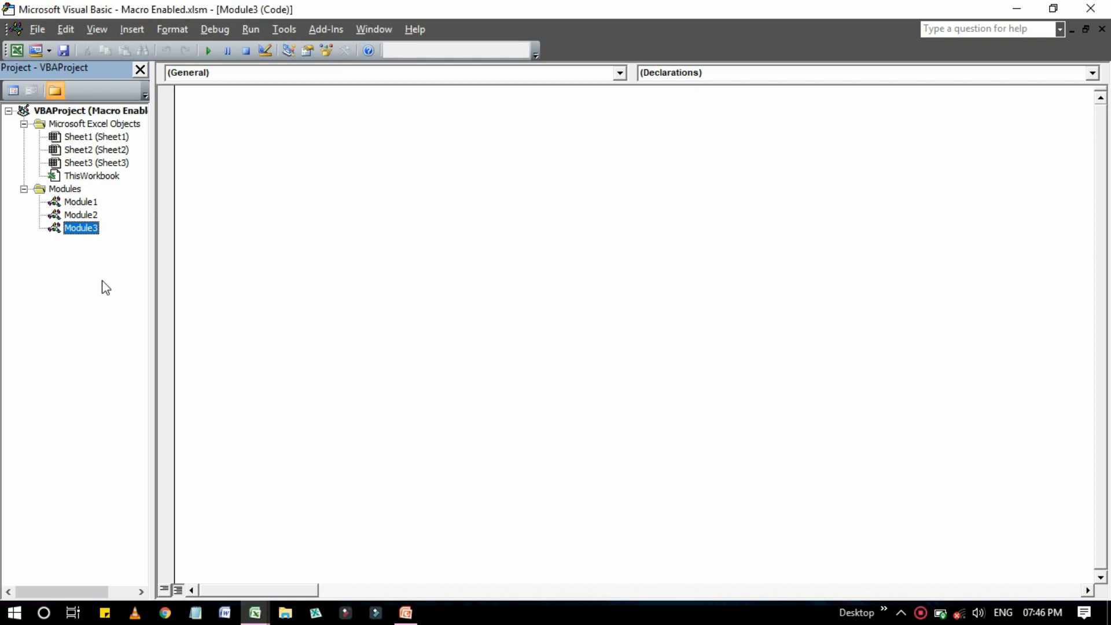
left_click(94, 137)
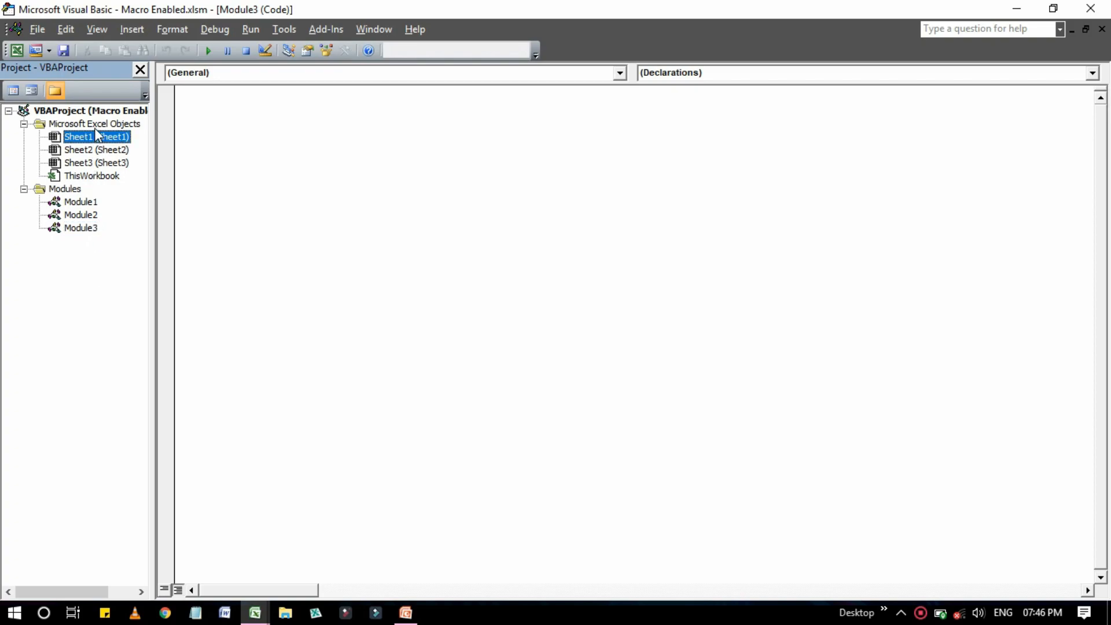
right_click(84, 137)
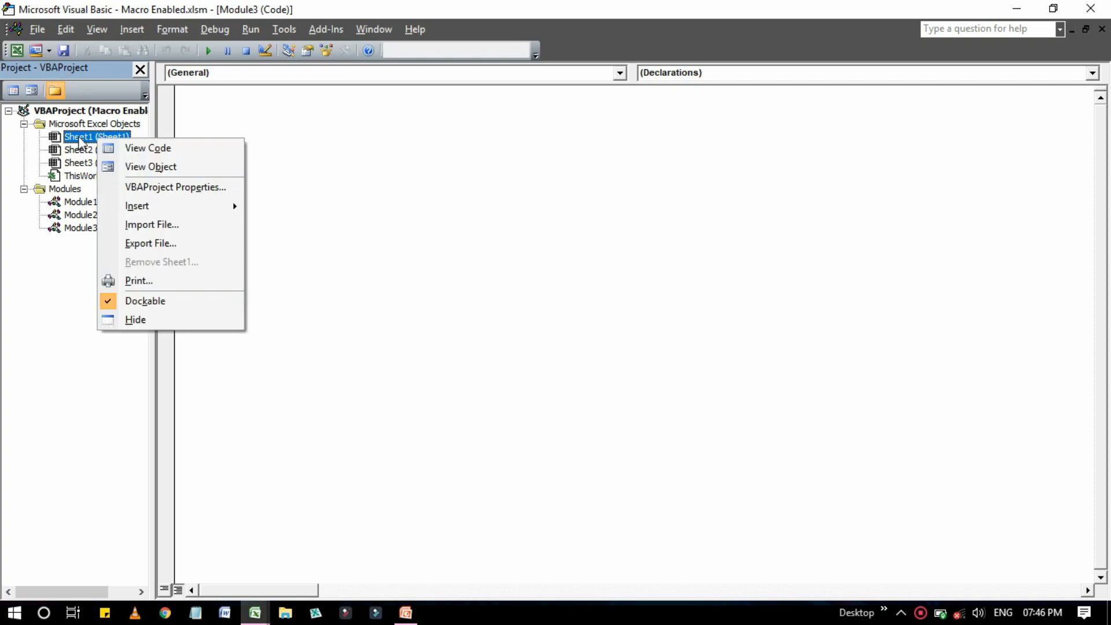
mouse_move(149, 210)
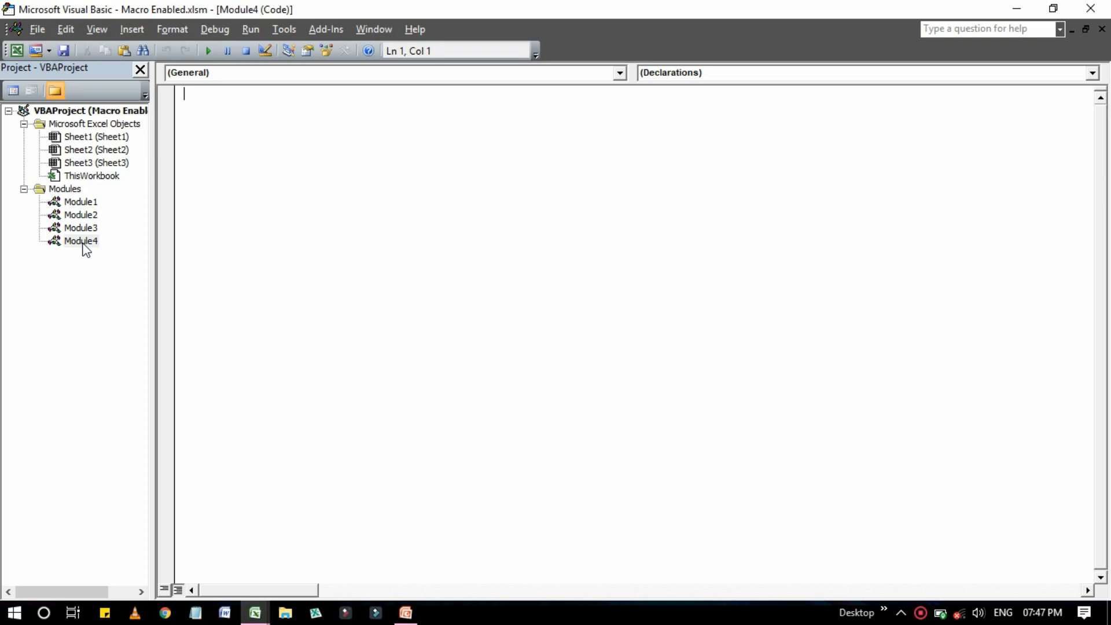
mouse_move(77, 215)
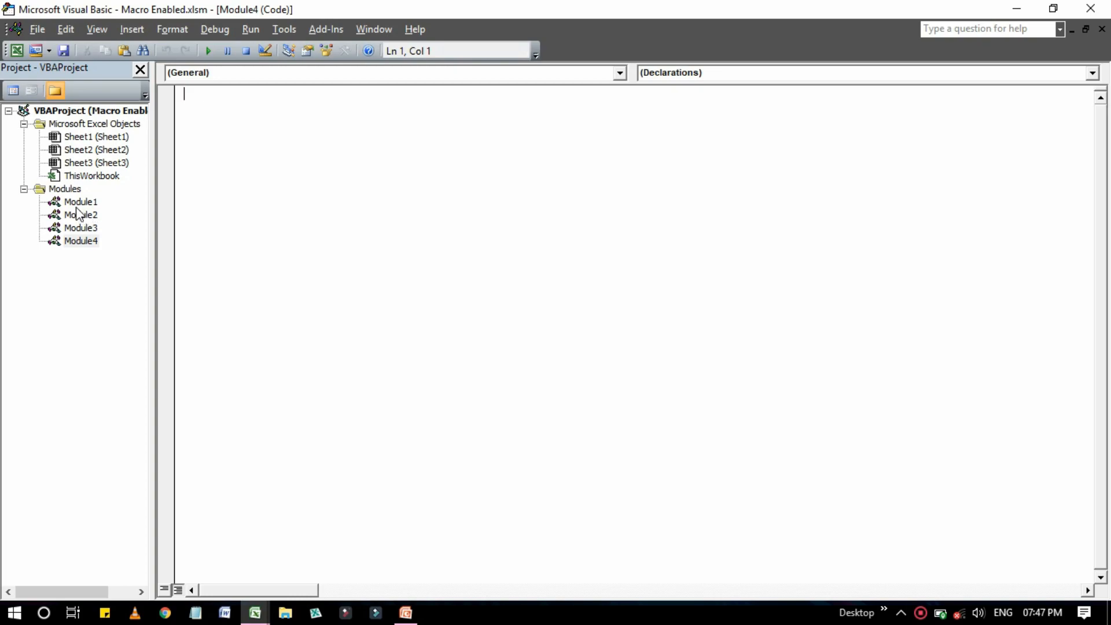
mouse_move(81, 244)
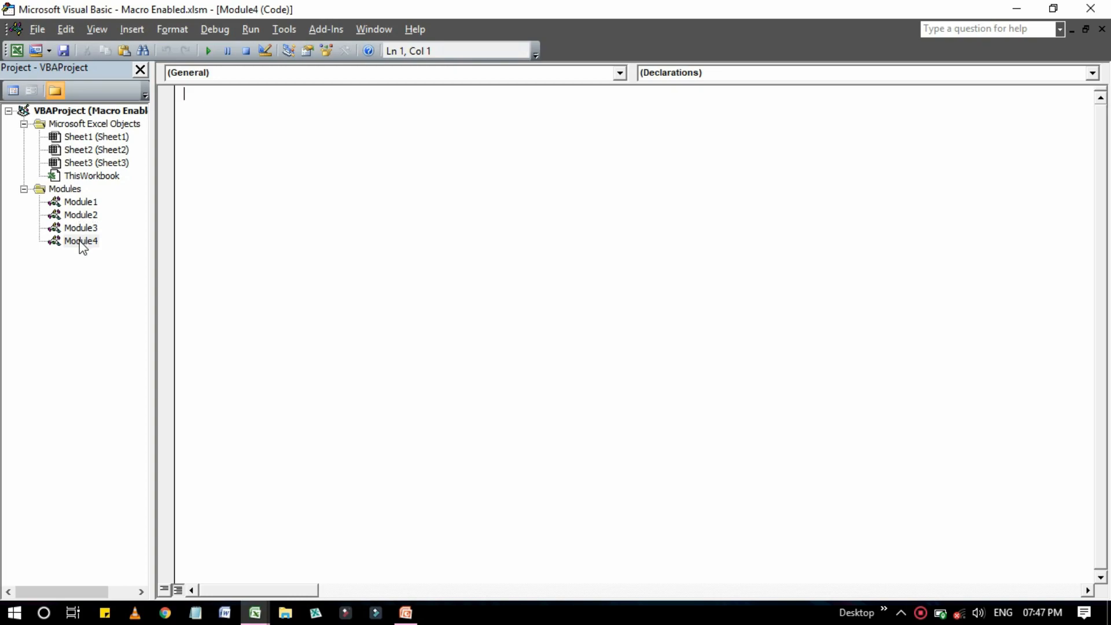
left_click(80, 202)
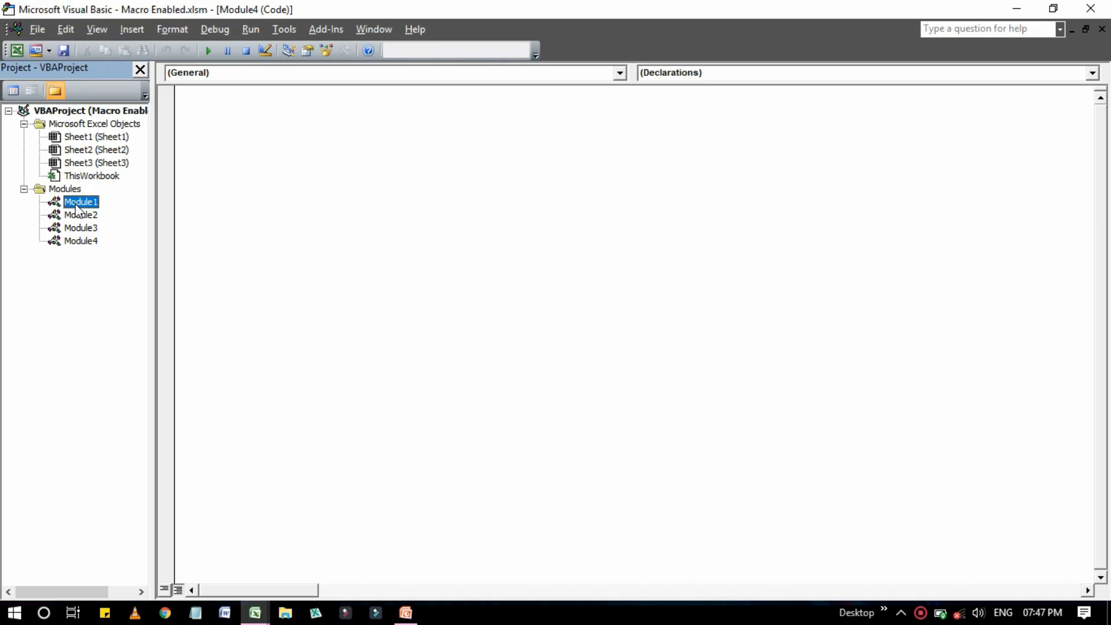
double_click(80, 201)
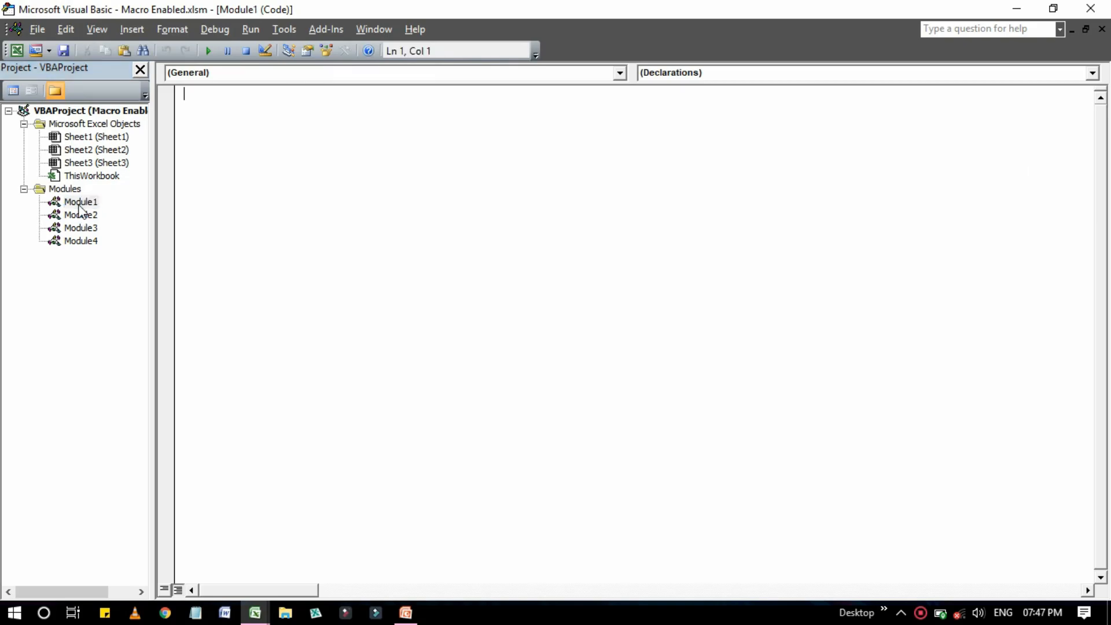
double_click(80, 215)
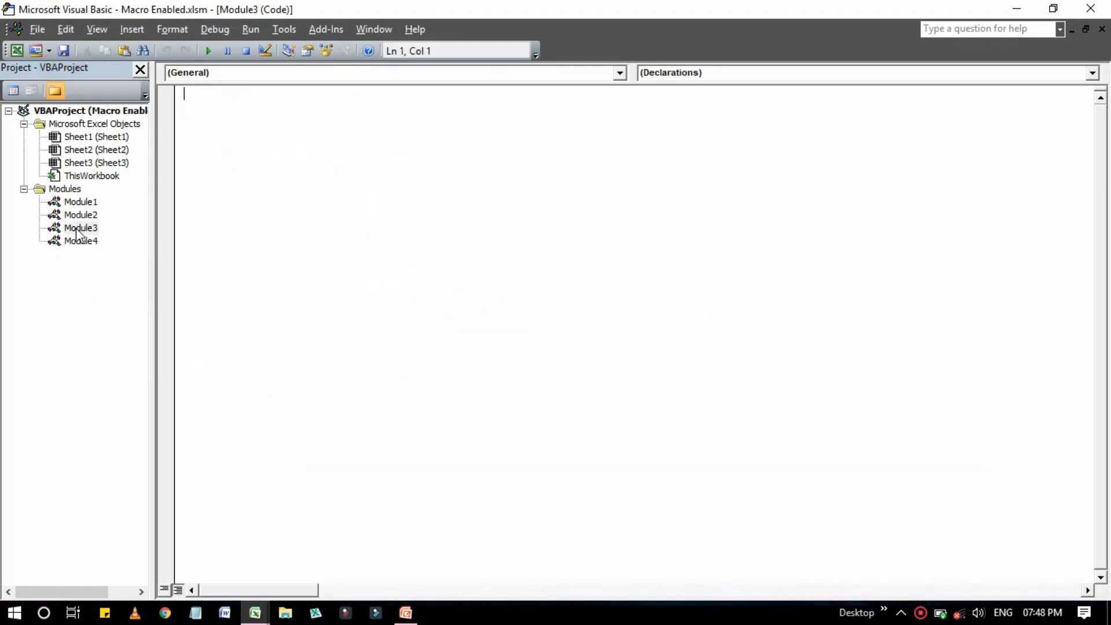
double_click(80, 241)
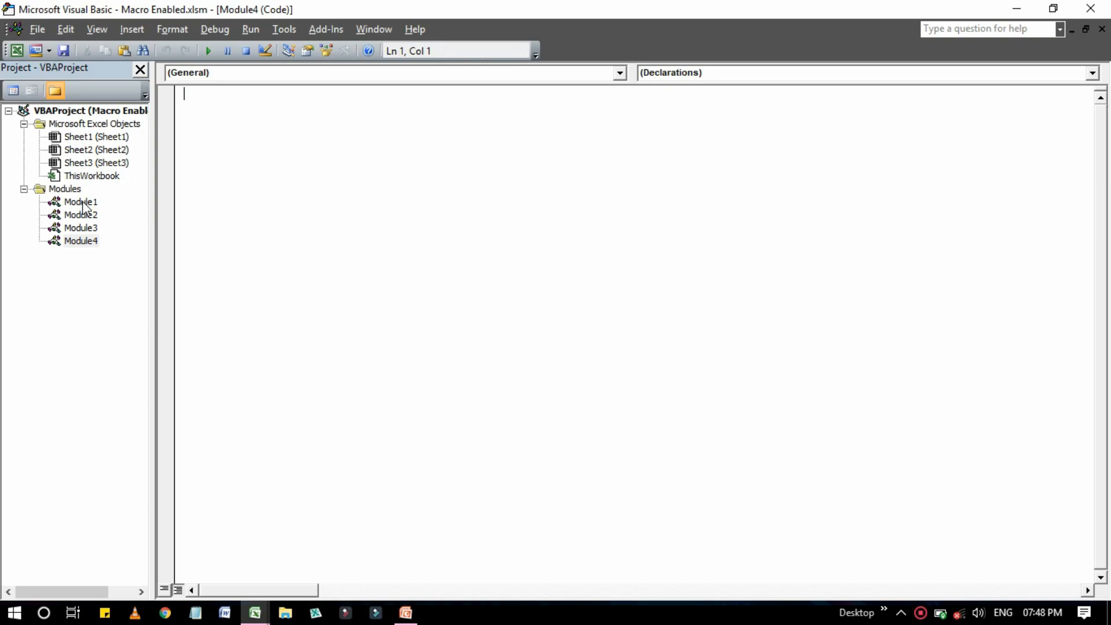
left_click(79, 201)
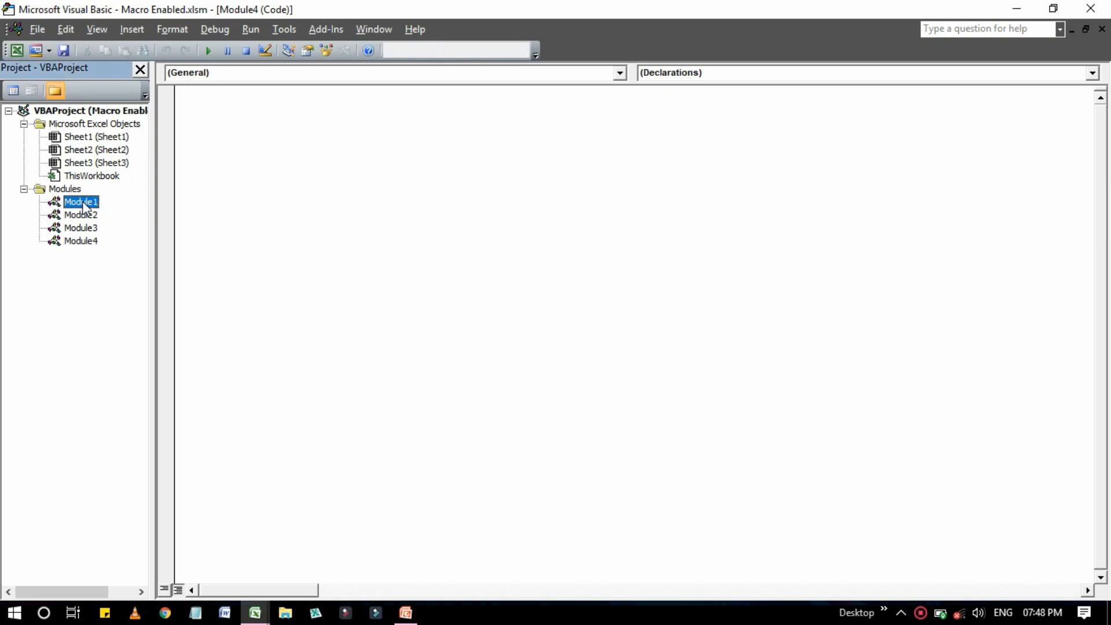
right_click(80, 202)
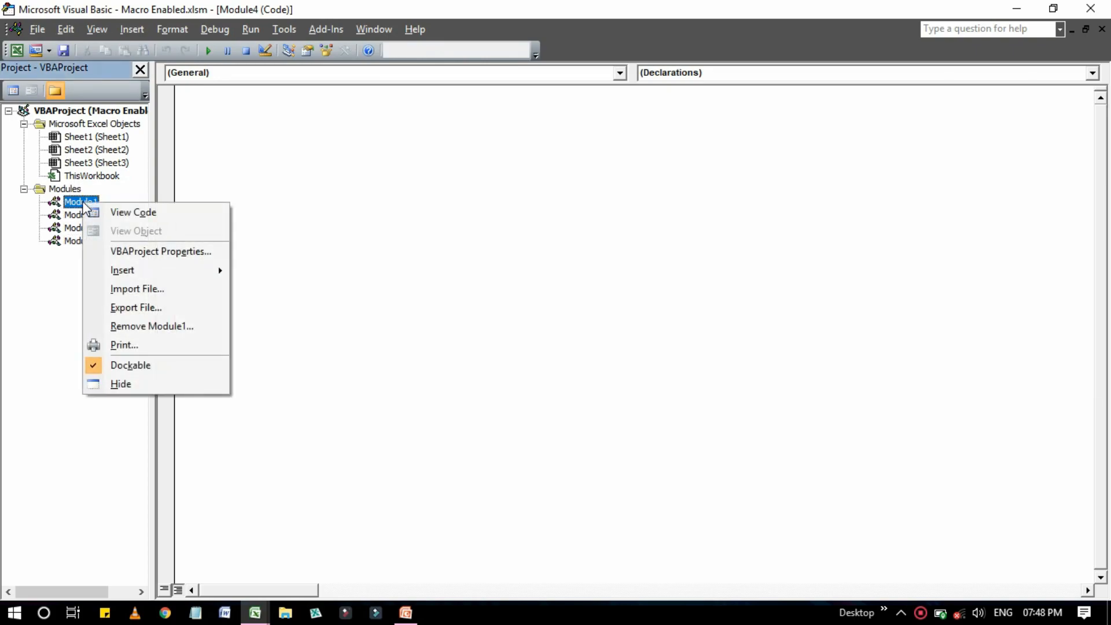
mouse_move(146, 349)
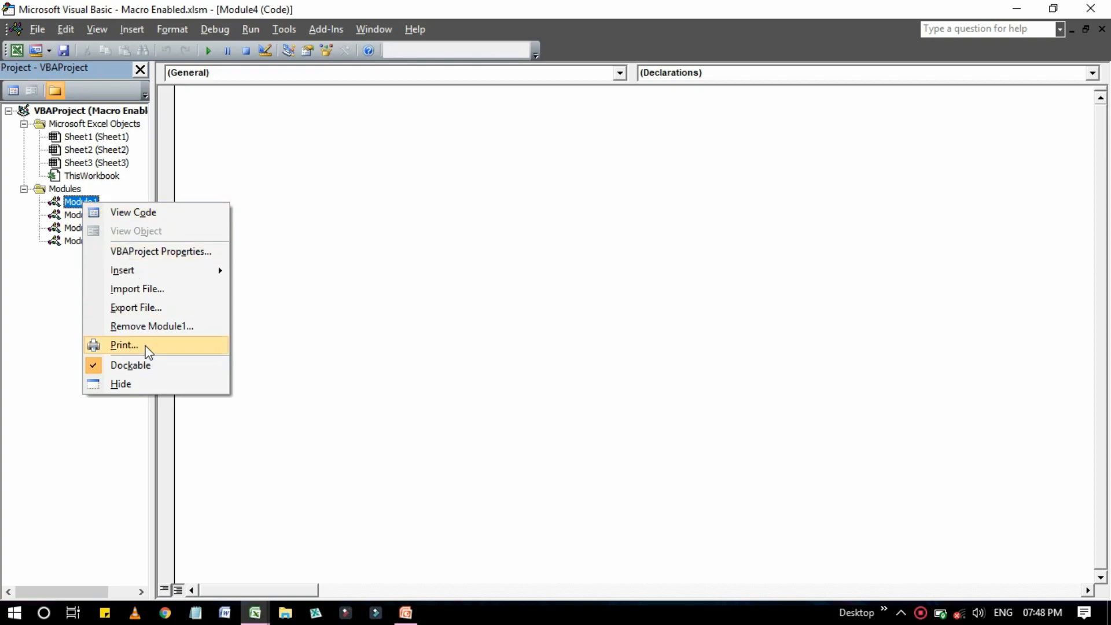
Step: Remove Module1 from the project without exporting it first
left_click(152, 326)
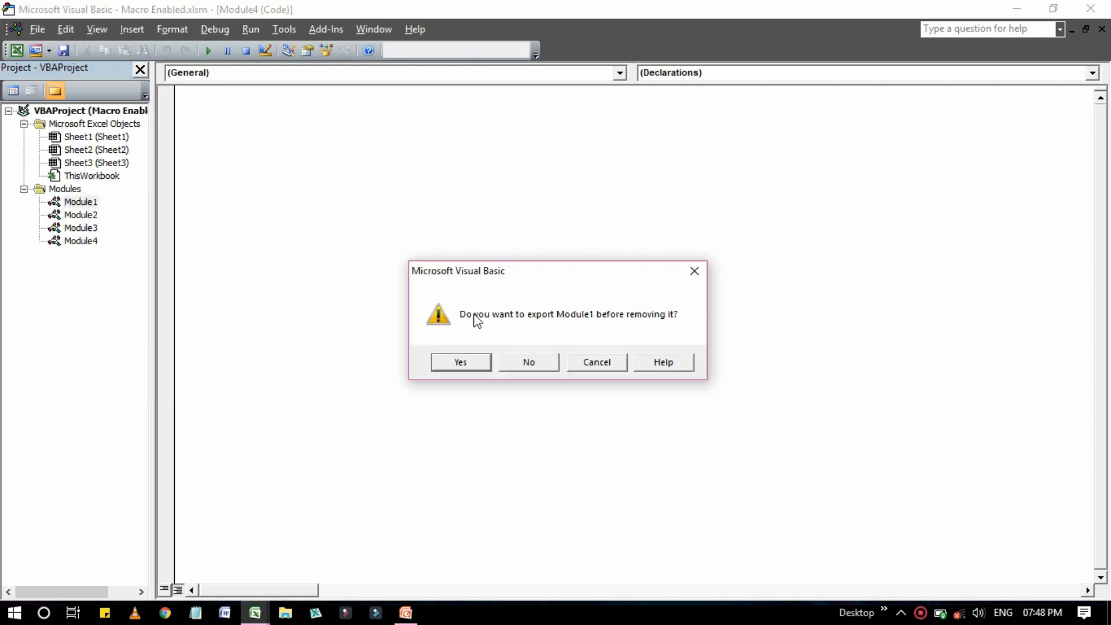
mouse_move(503, 324)
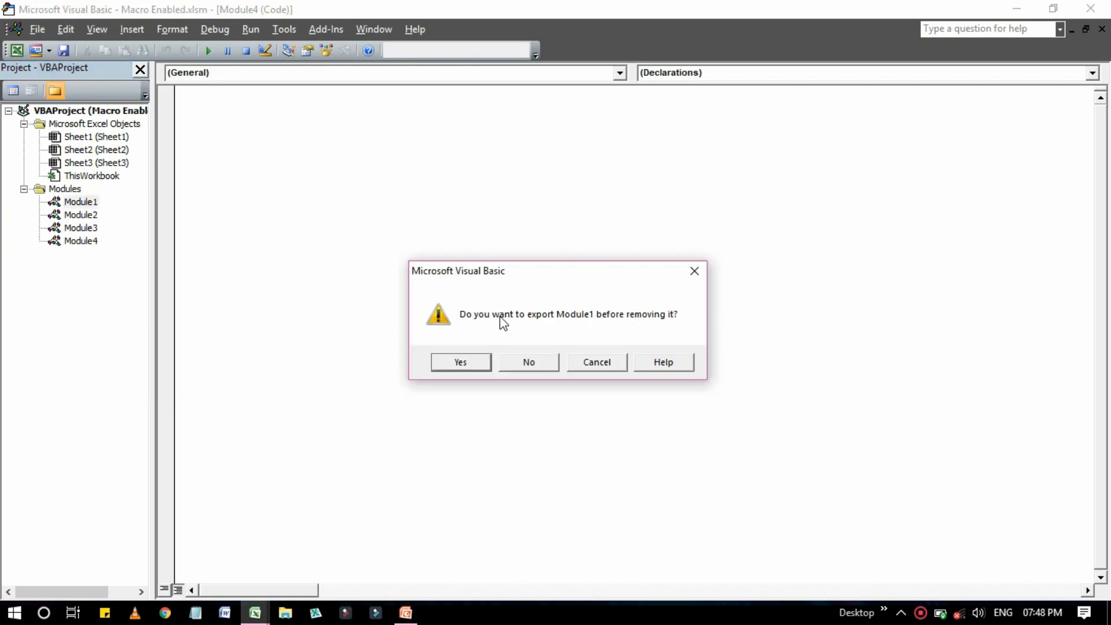
mouse_move(644, 326)
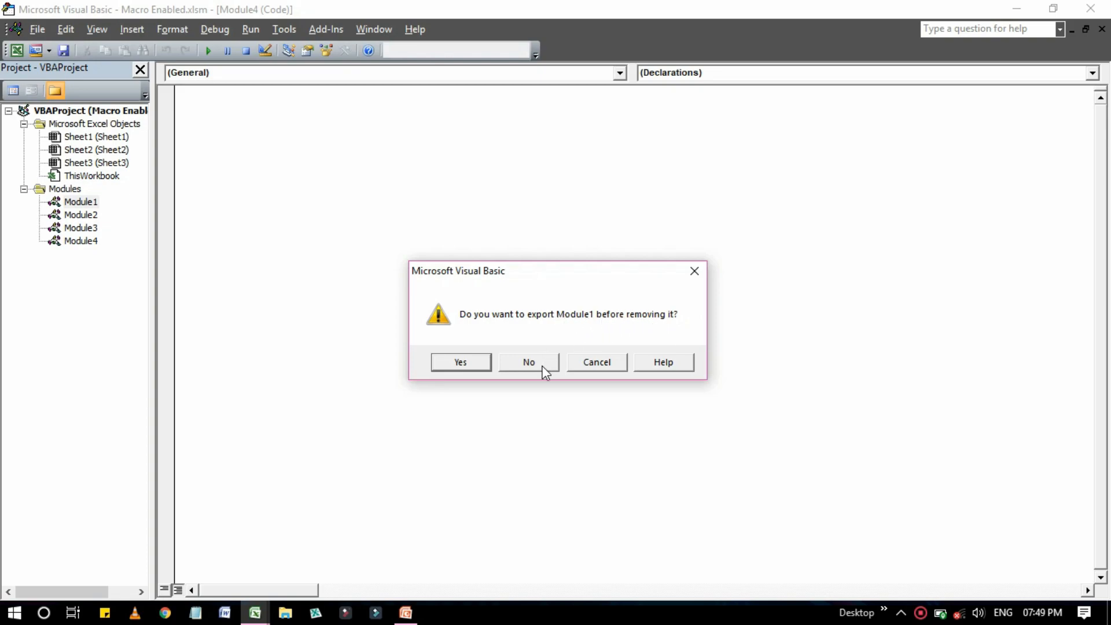
left_click(528, 363)
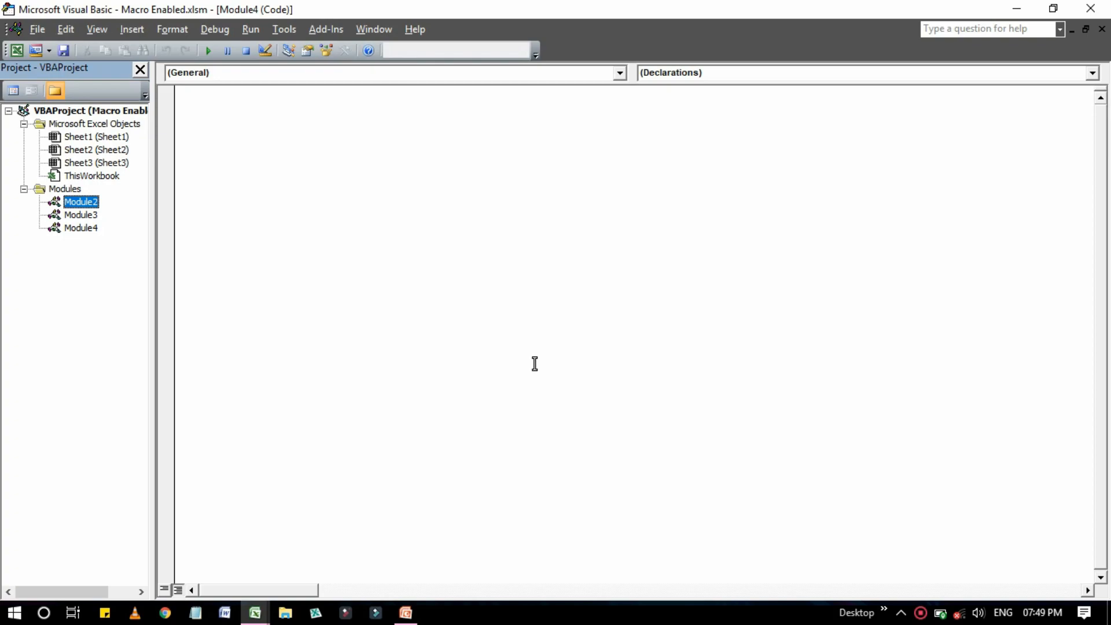
mouse_move(45, 315)
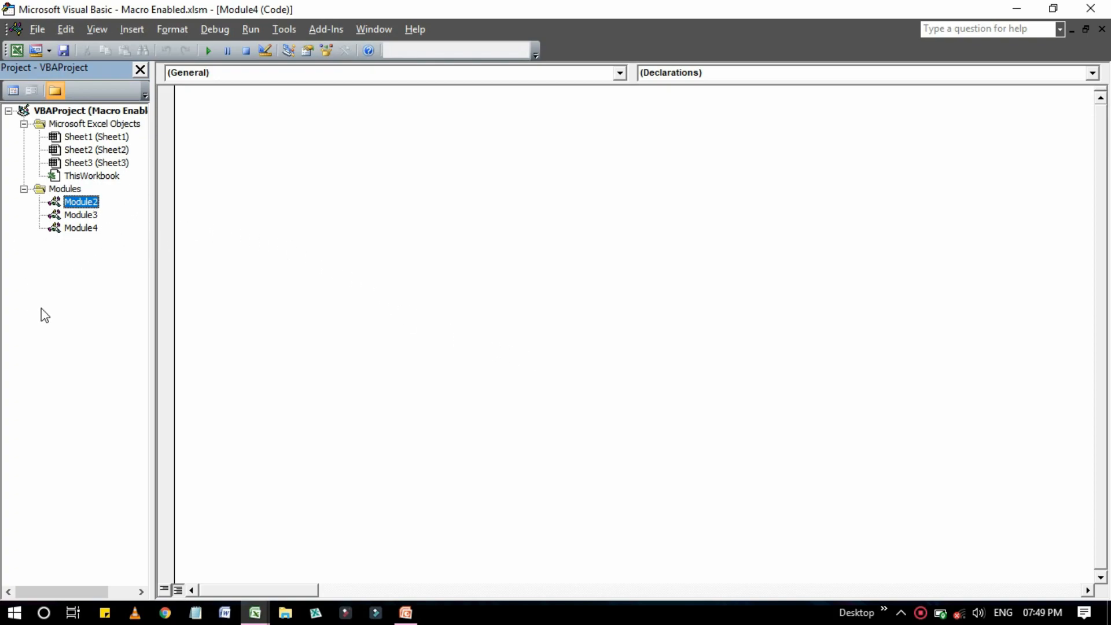
mouse_move(108, 278)
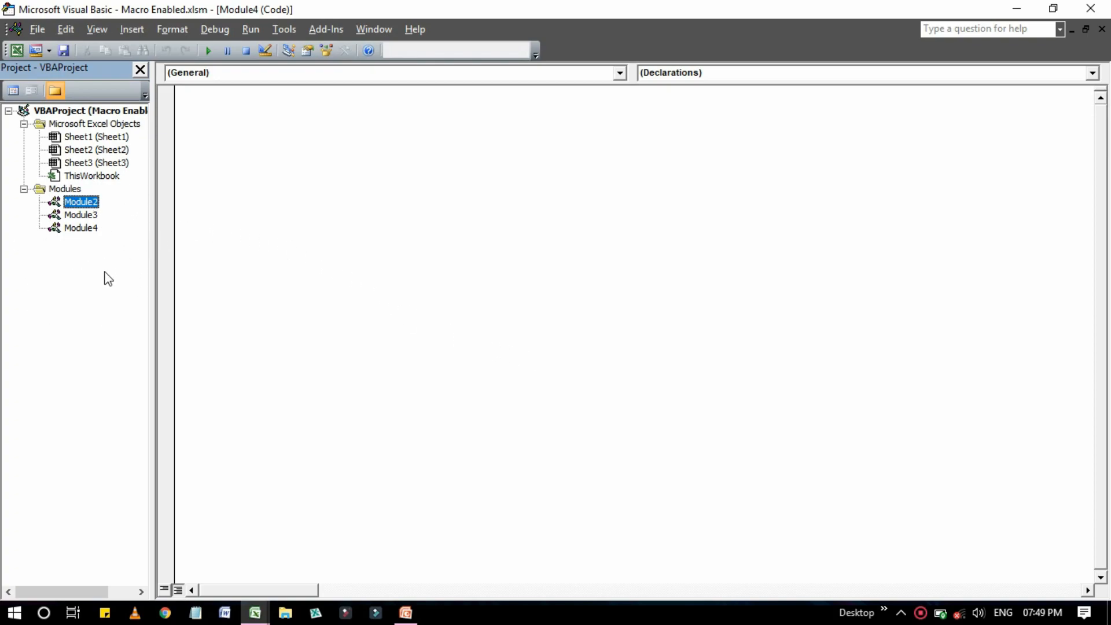
Step: Remove Module3 via File > Remove Module3, leaving Module2 and Module4
left_click(81, 215)
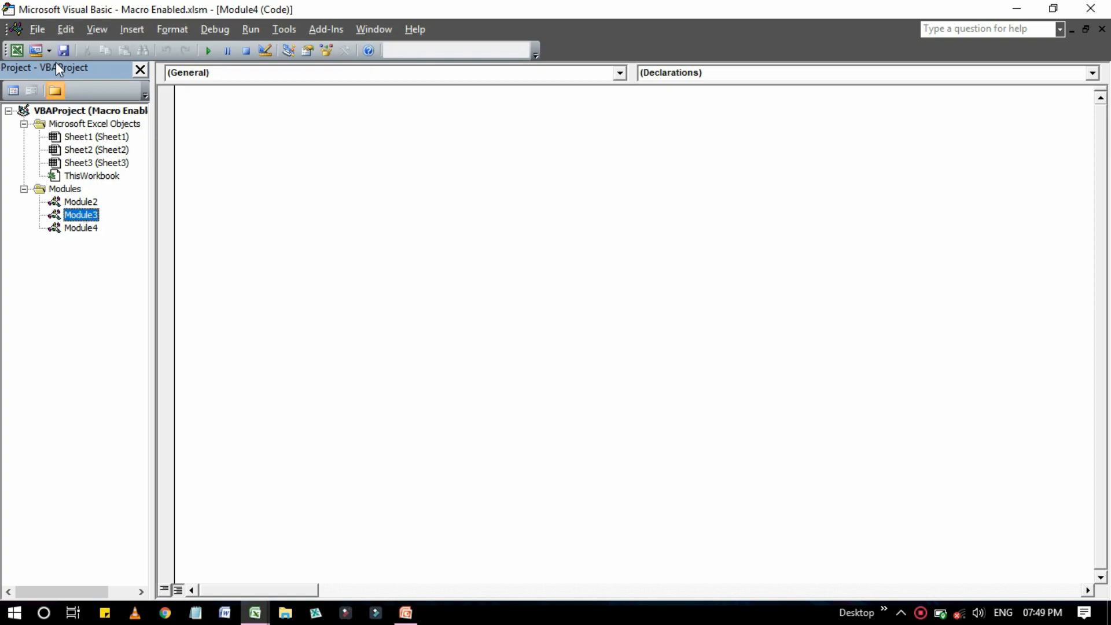
left_click(37, 29)
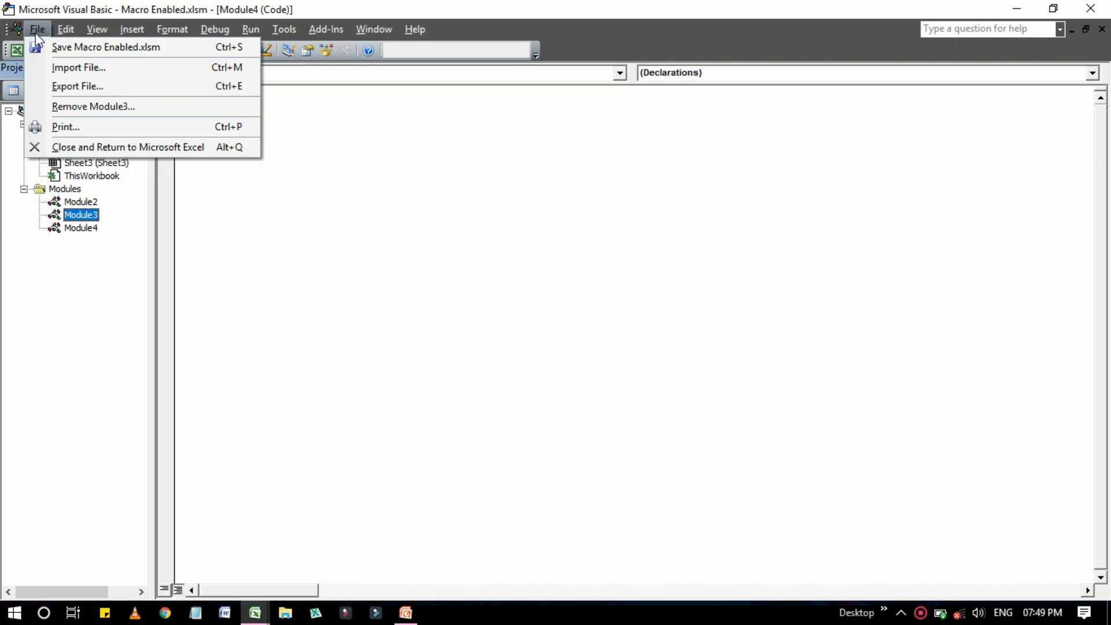
mouse_move(92, 106)
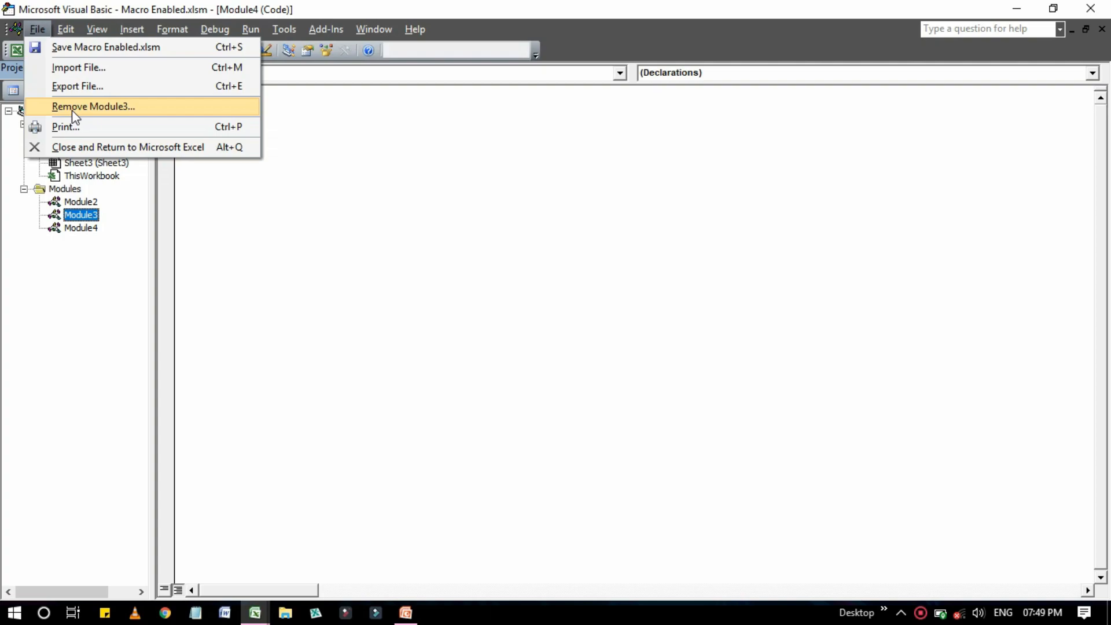
left_click(93, 106)
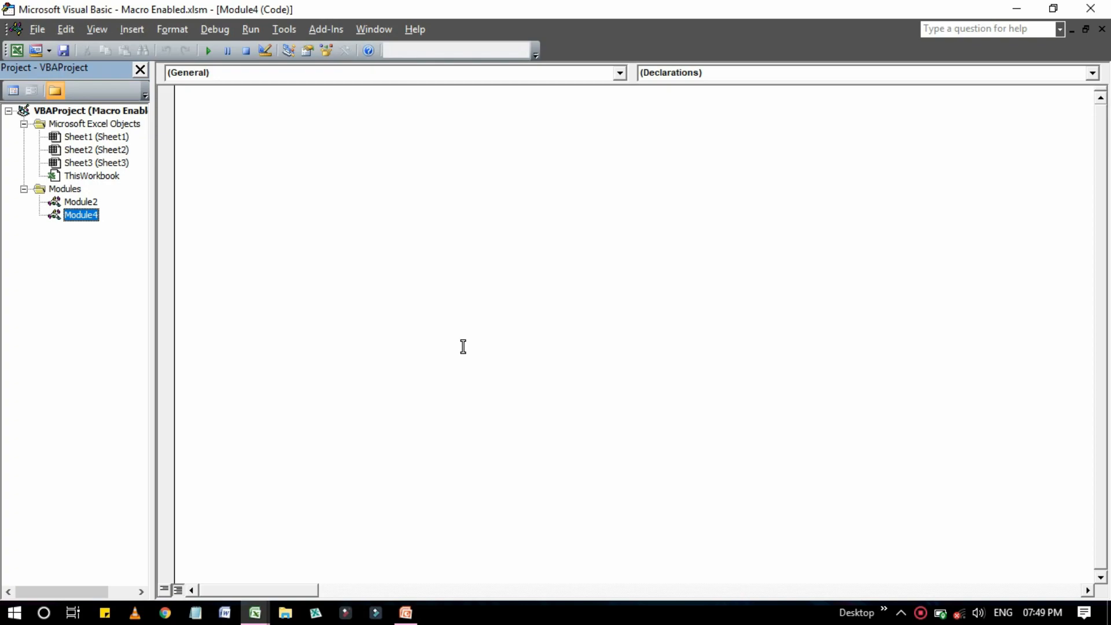
mouse_move(457, 344)
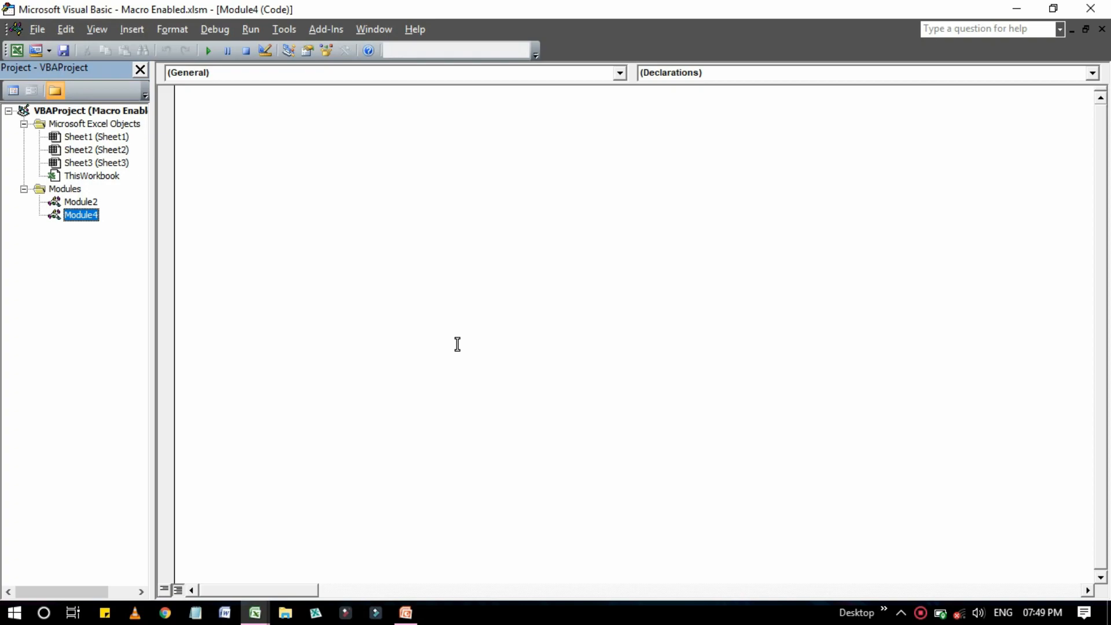
mouse_move(447, 352)
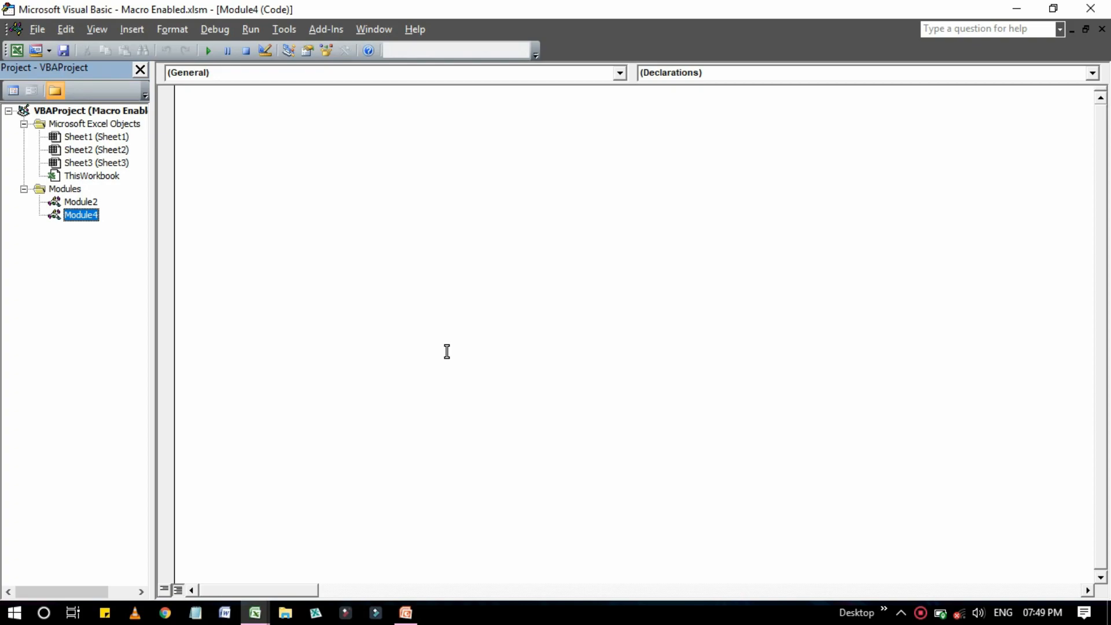
mouse_move(453, 297)
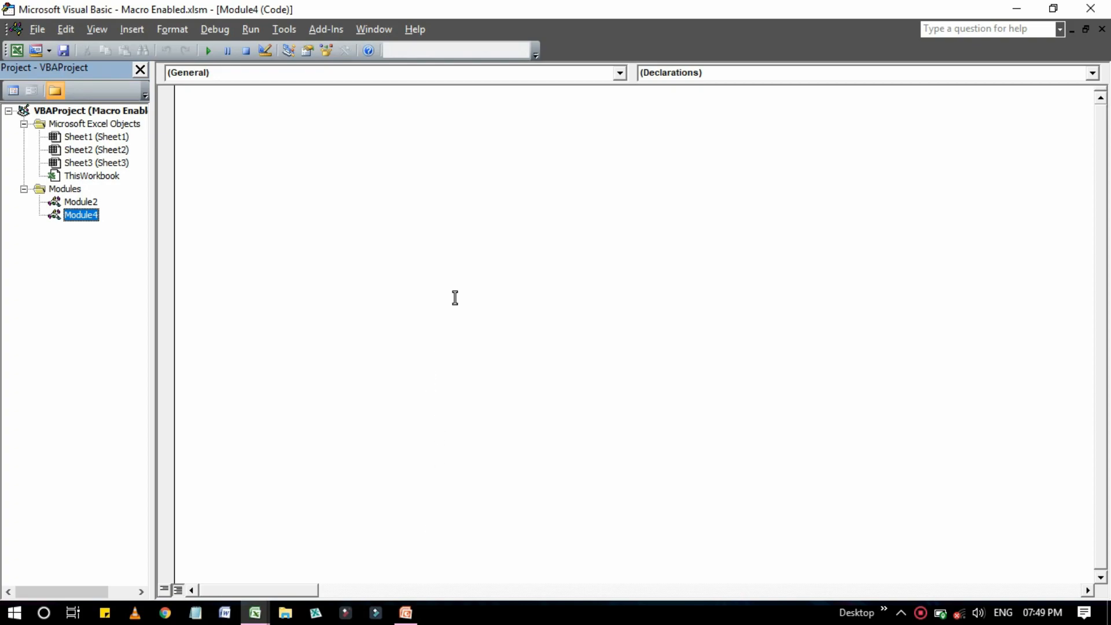
mouse_move(446, 360)
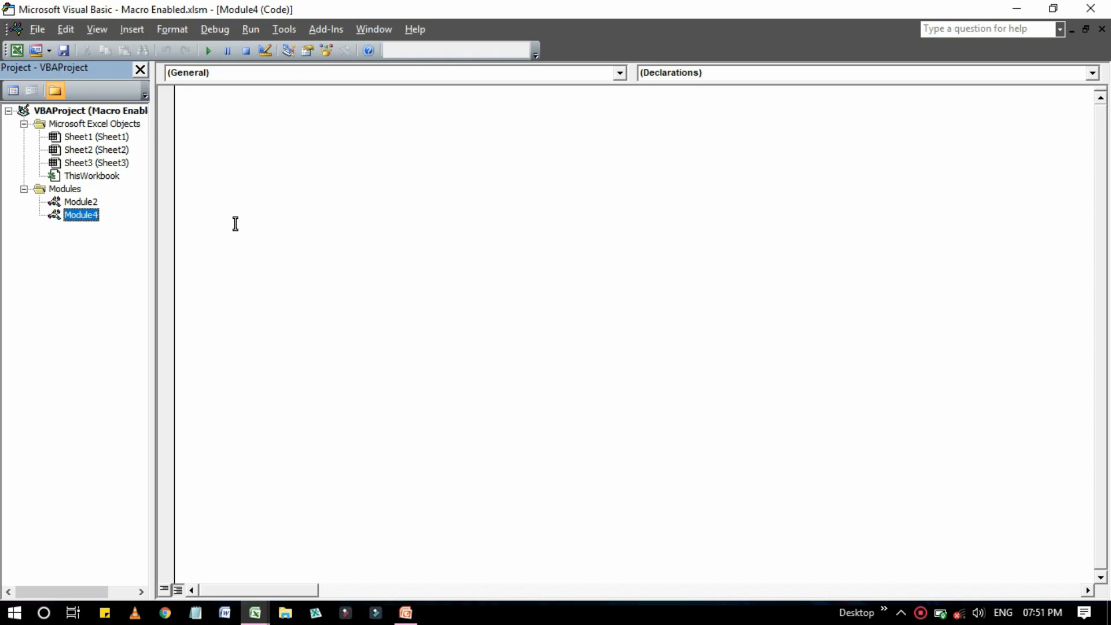
mouse_move(210, 216)
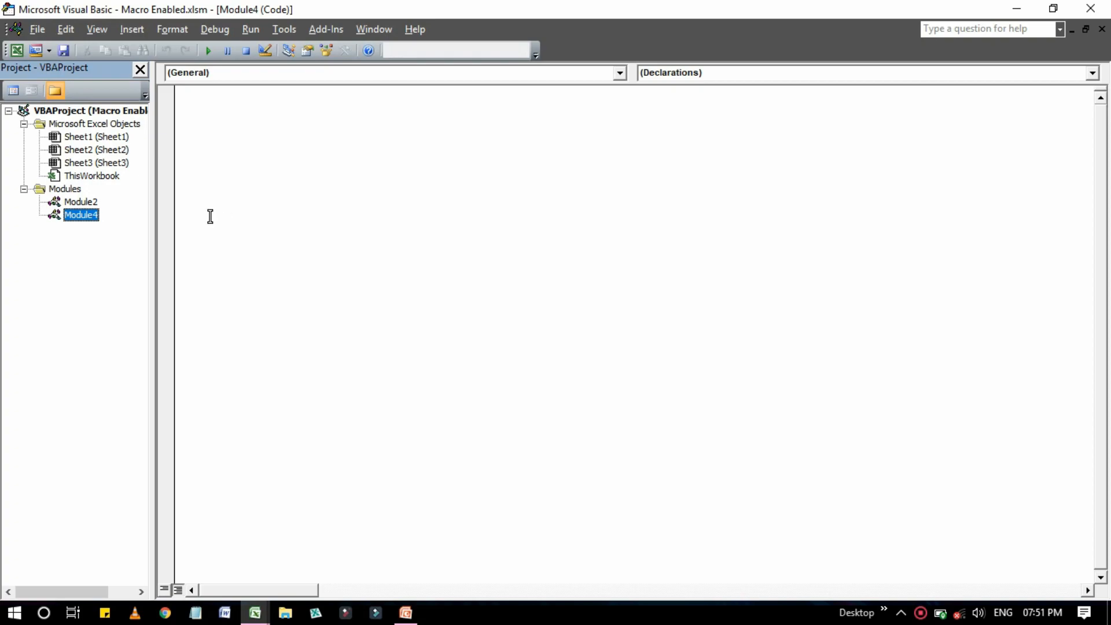
mouse_move(121, 149)
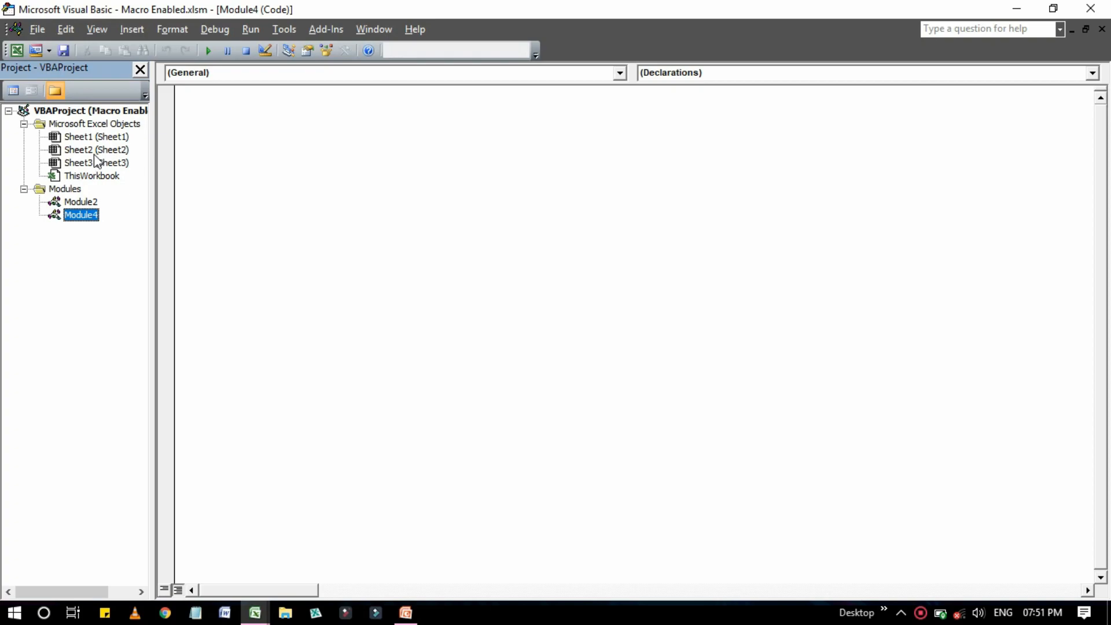
left_click(80, 201)
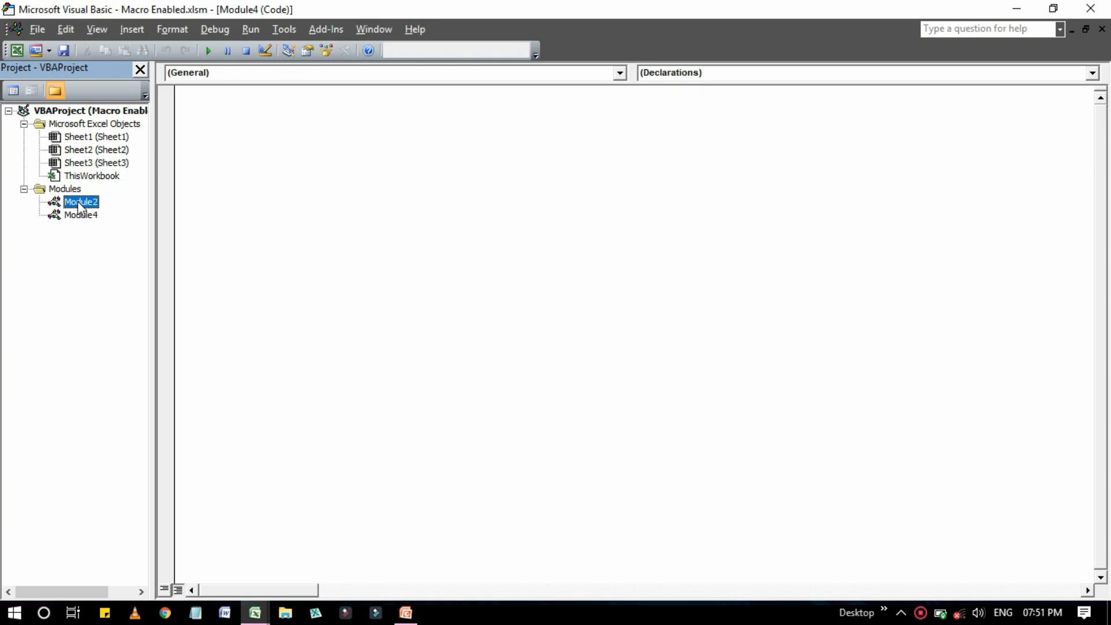
Step: Show the File menu's Import File and Export File options with Module2 selected
left_click(37, 29)
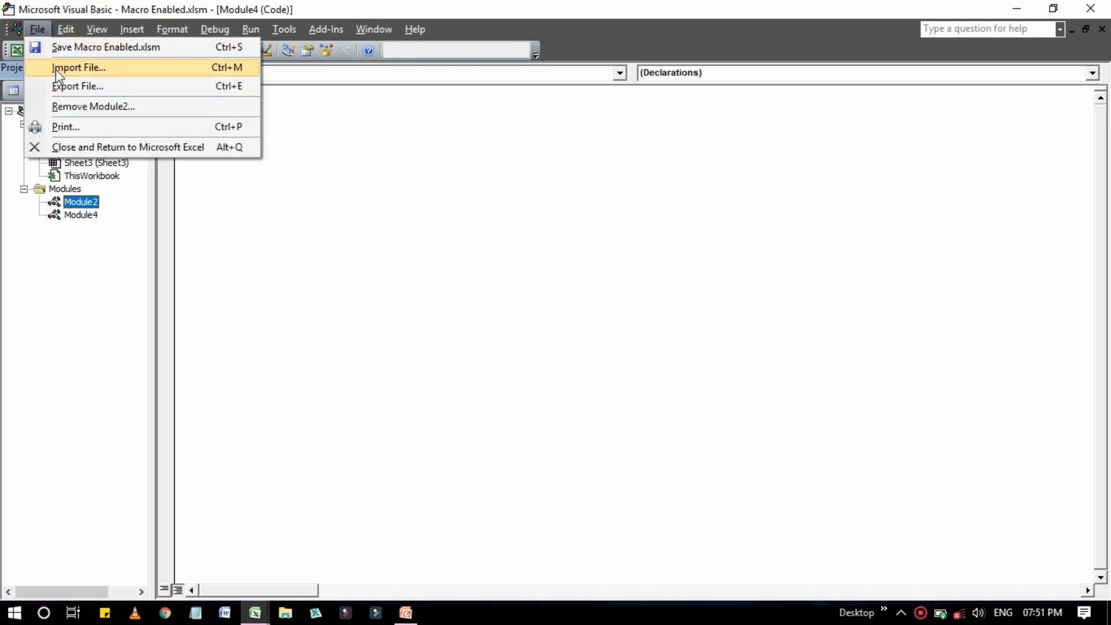
mouse_move(90, 96)
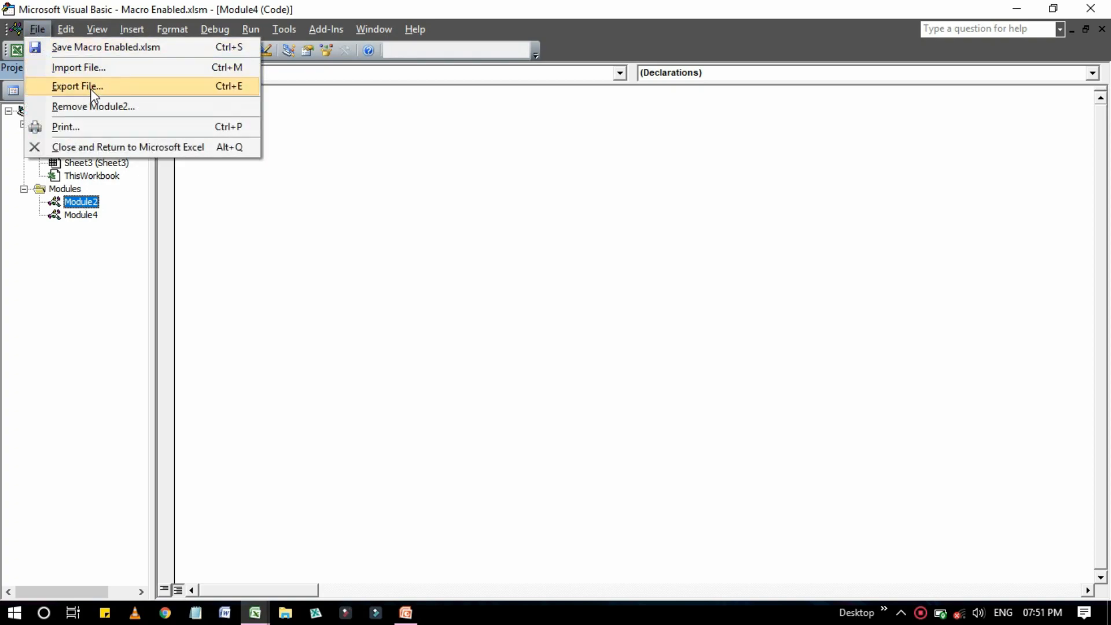
mouse_move(240, 97)
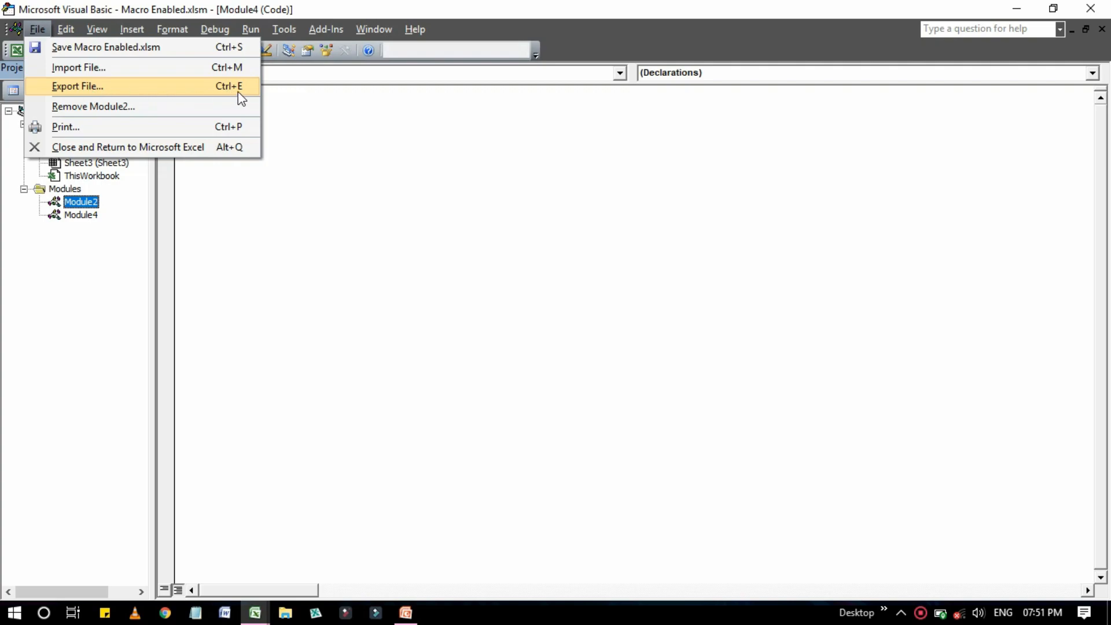
mouse_move(249, 92)
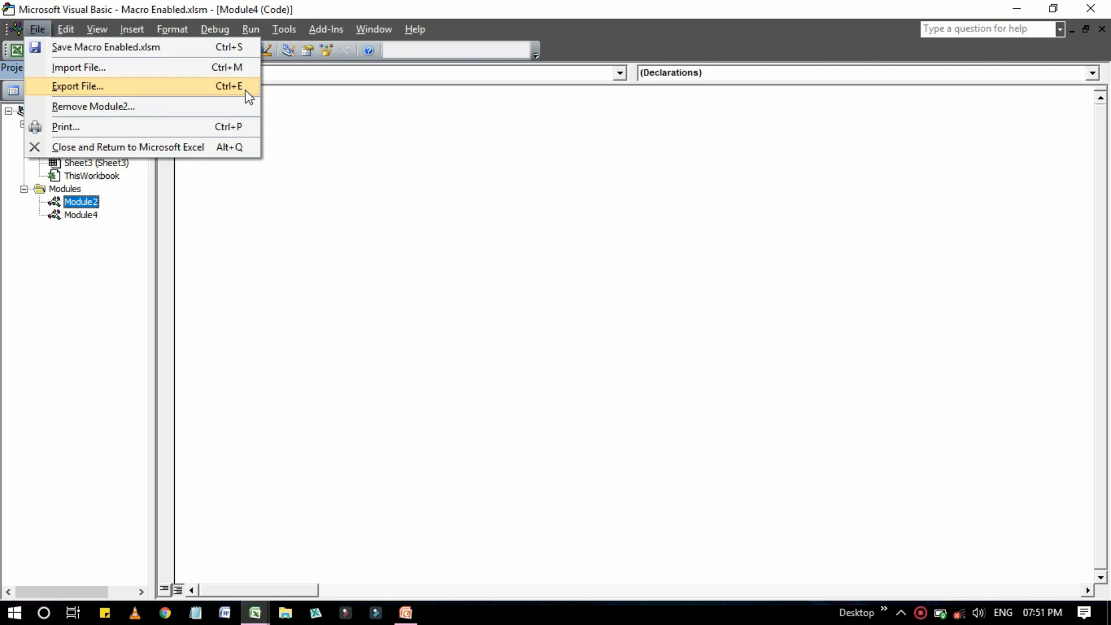
left_click(78, 86)
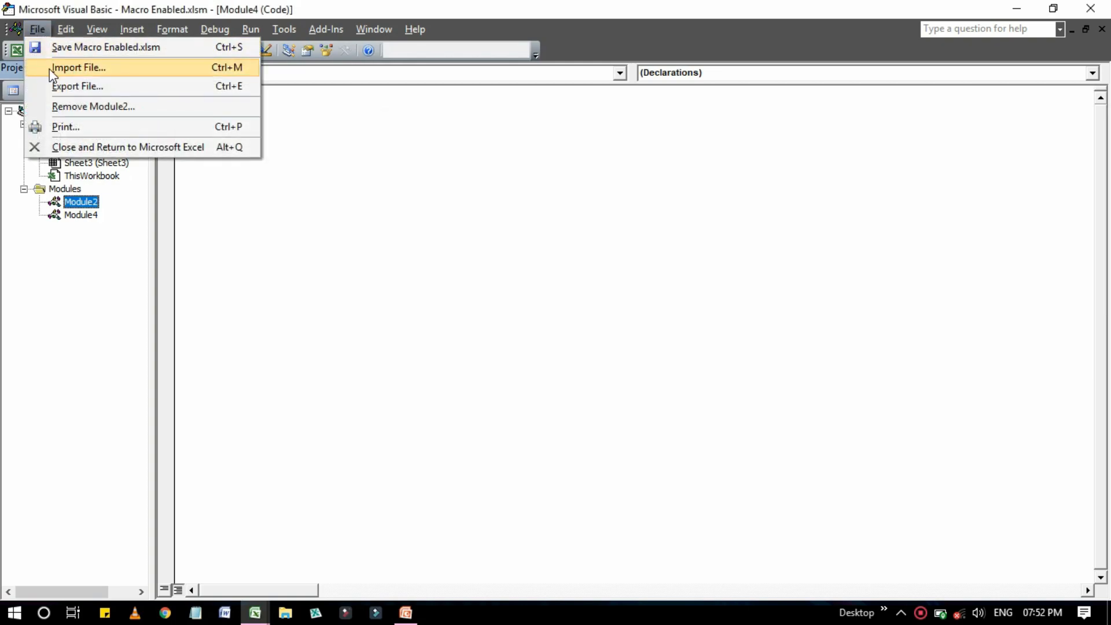
mouse_move(106, 47)
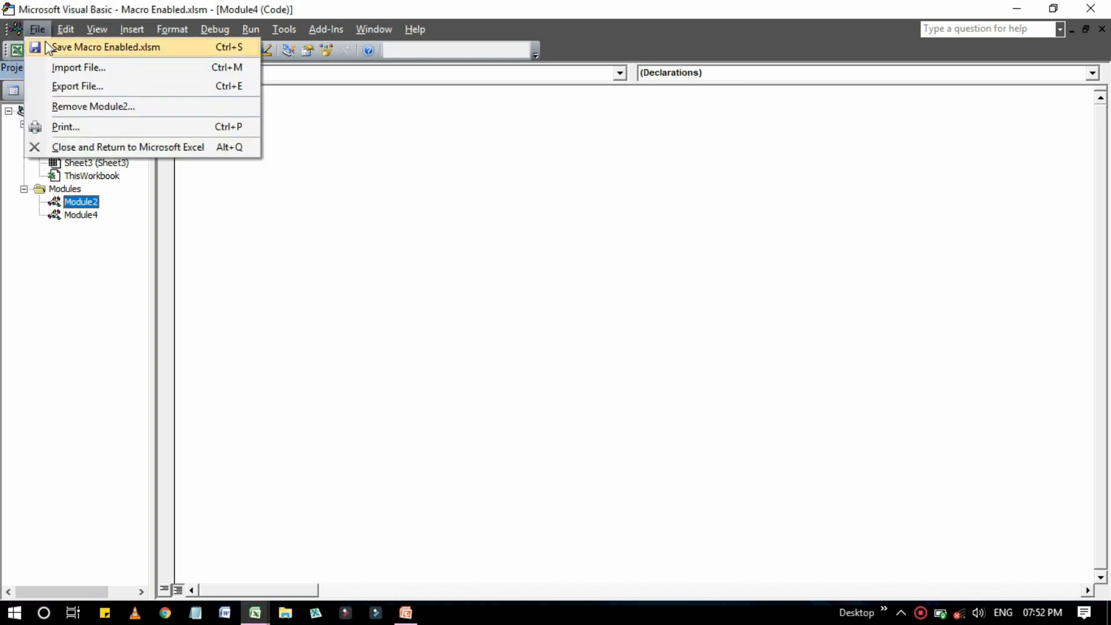
mouse_move(78, 67)
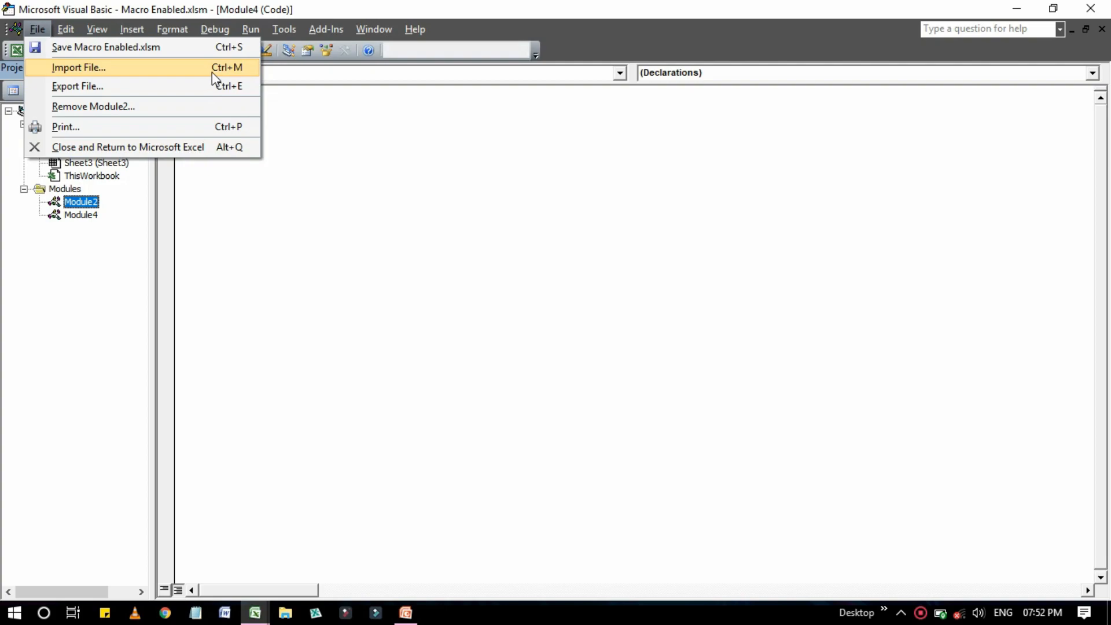
left_click(79, 67)
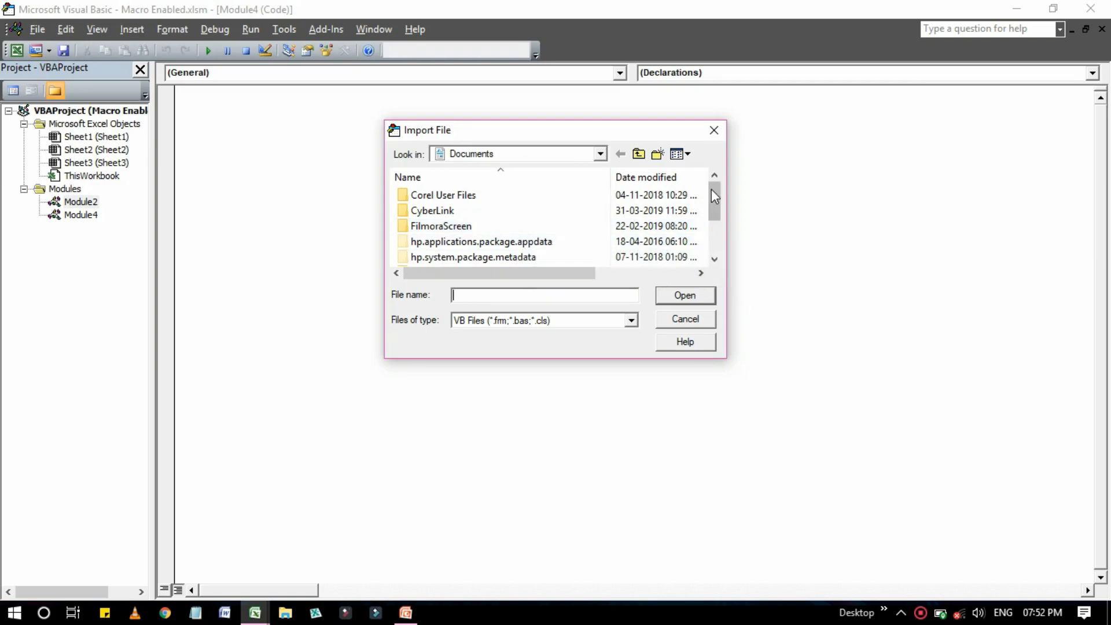
left_click(713, 131)
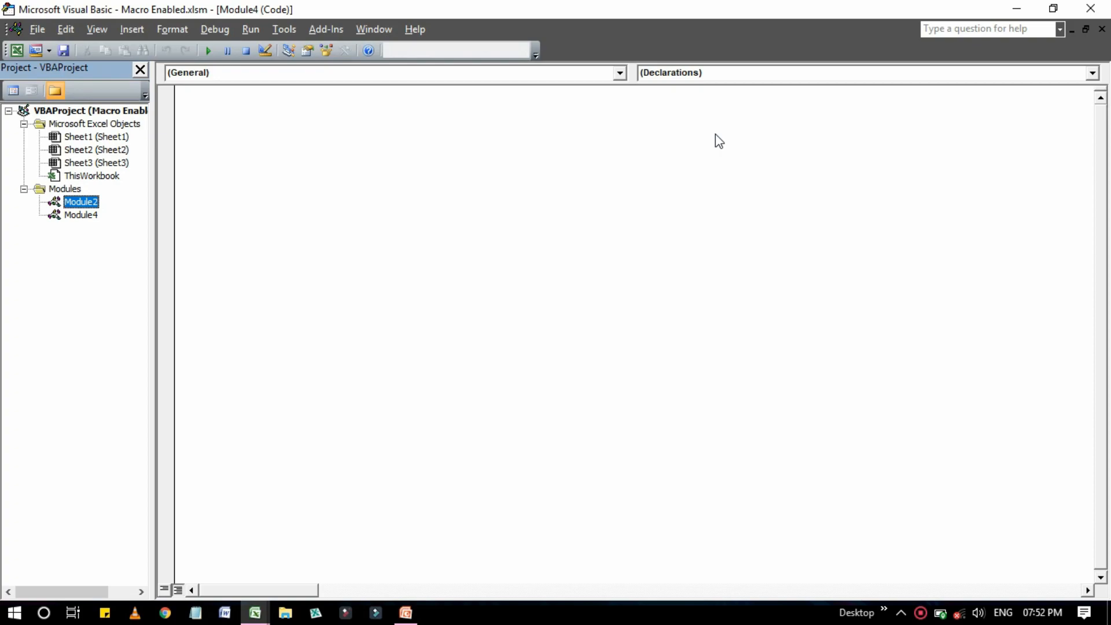